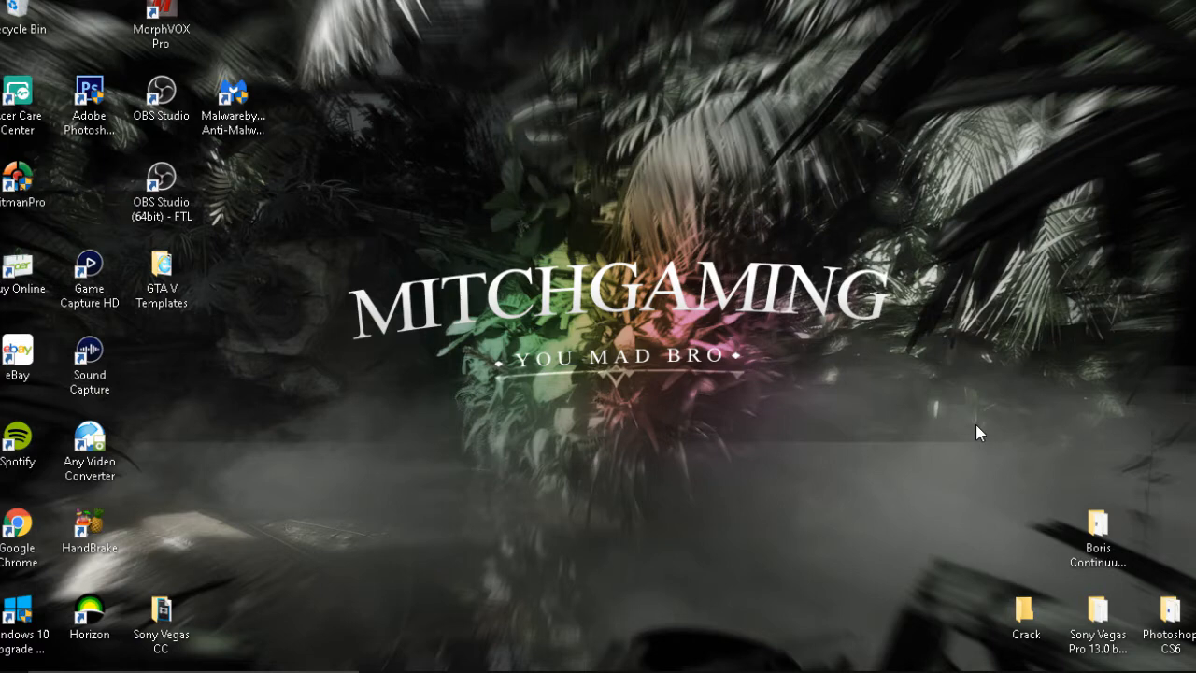
mouse_move(921, 458)
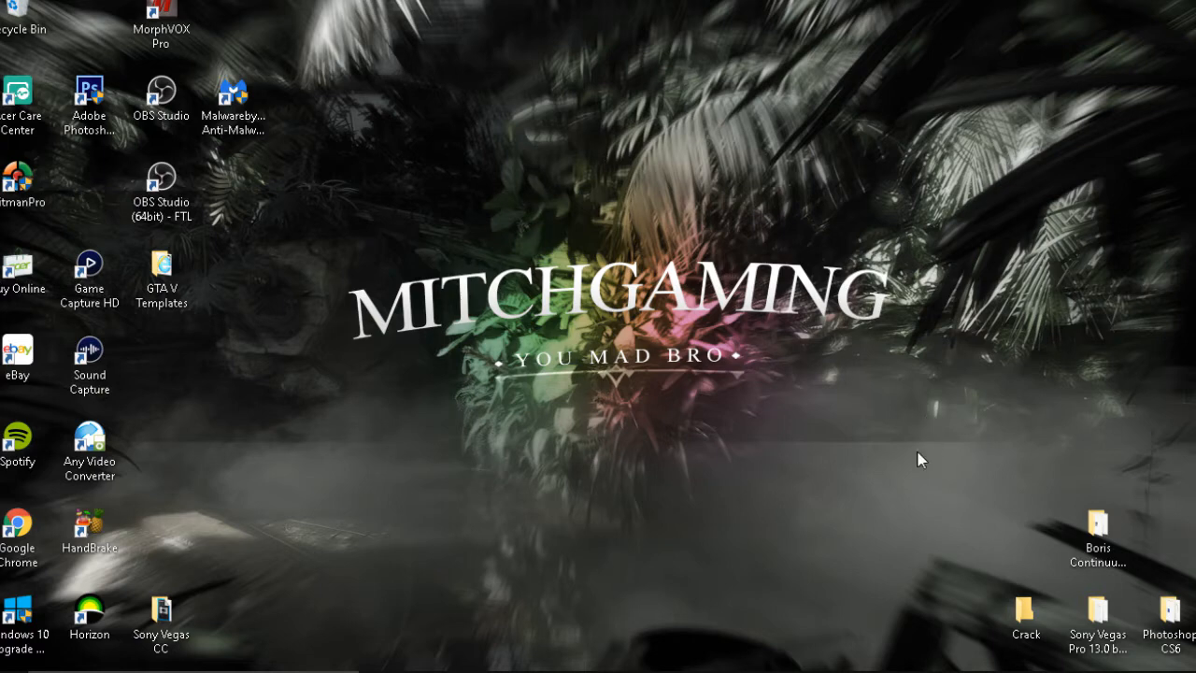
mouse_move(703, 550)
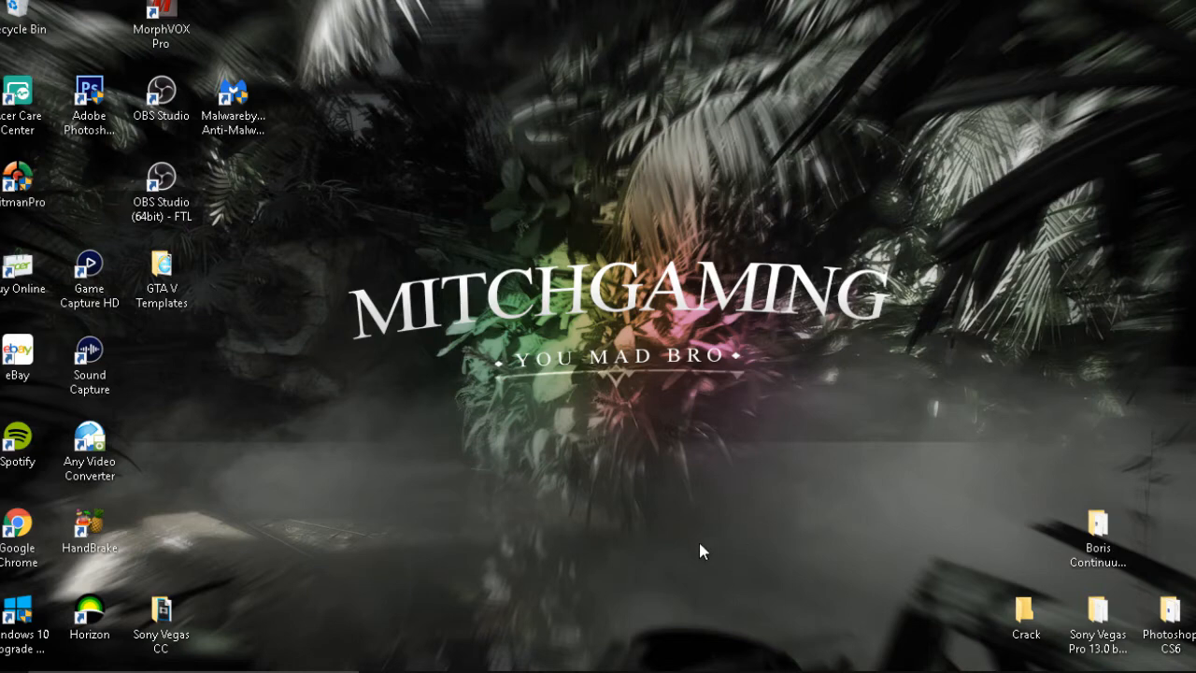
mouse_move(748, 519)
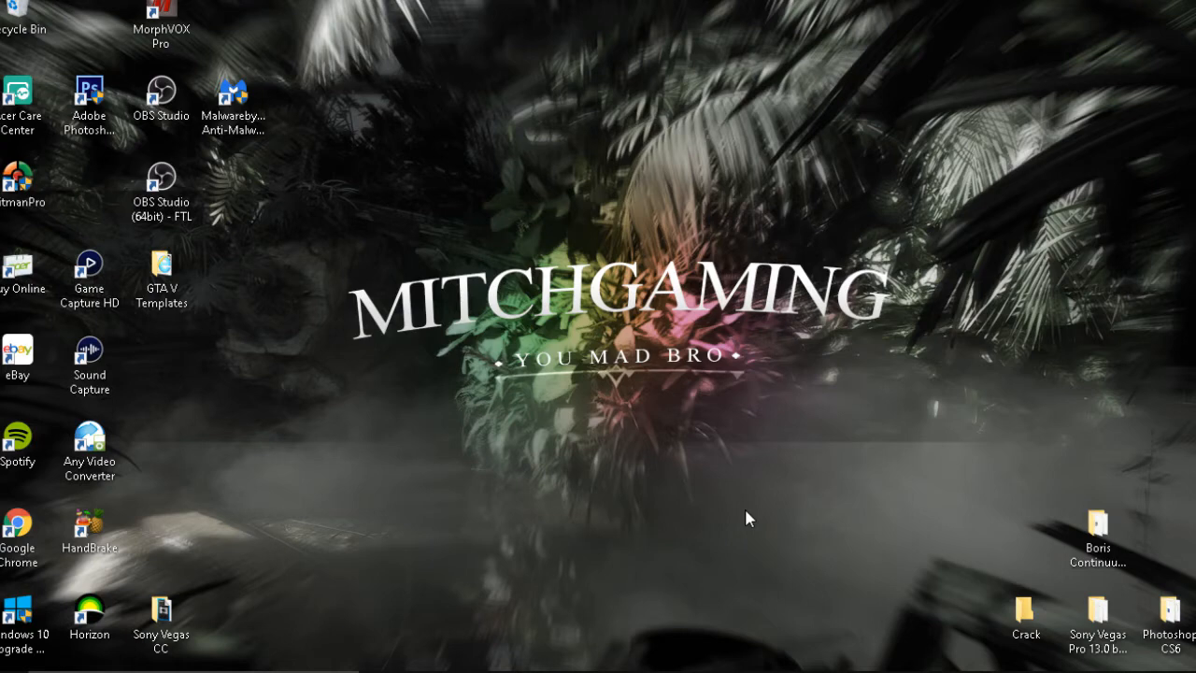
mouse_move(695, 511)
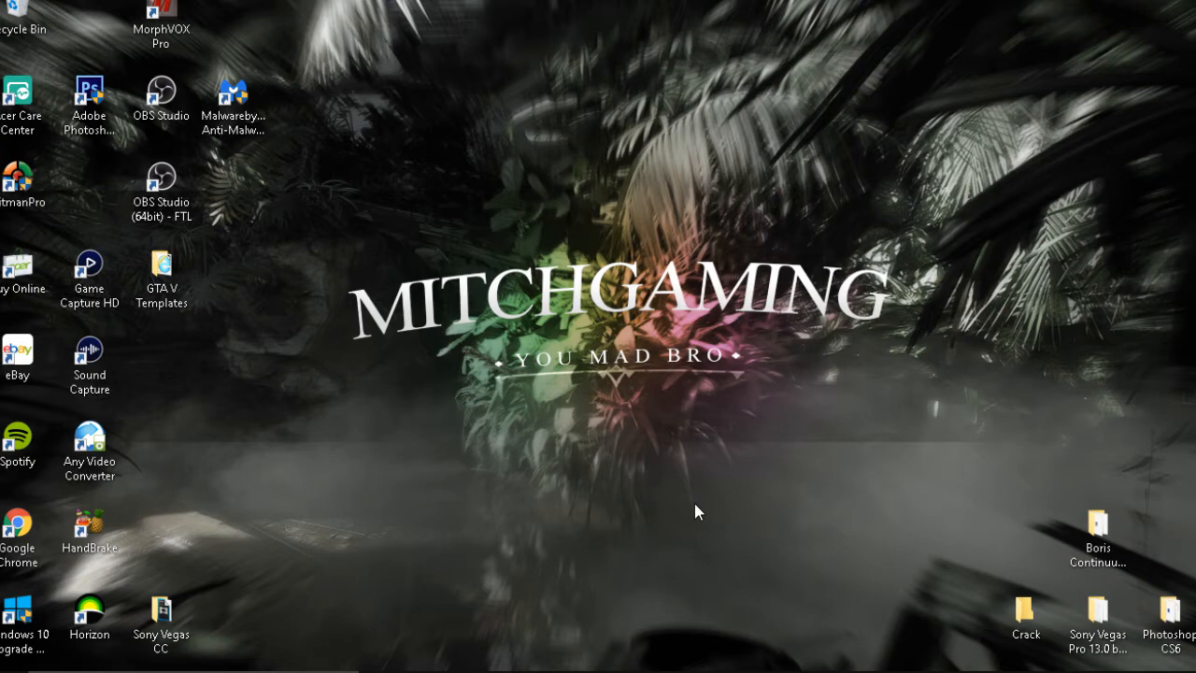
mouse_move(713, 492)
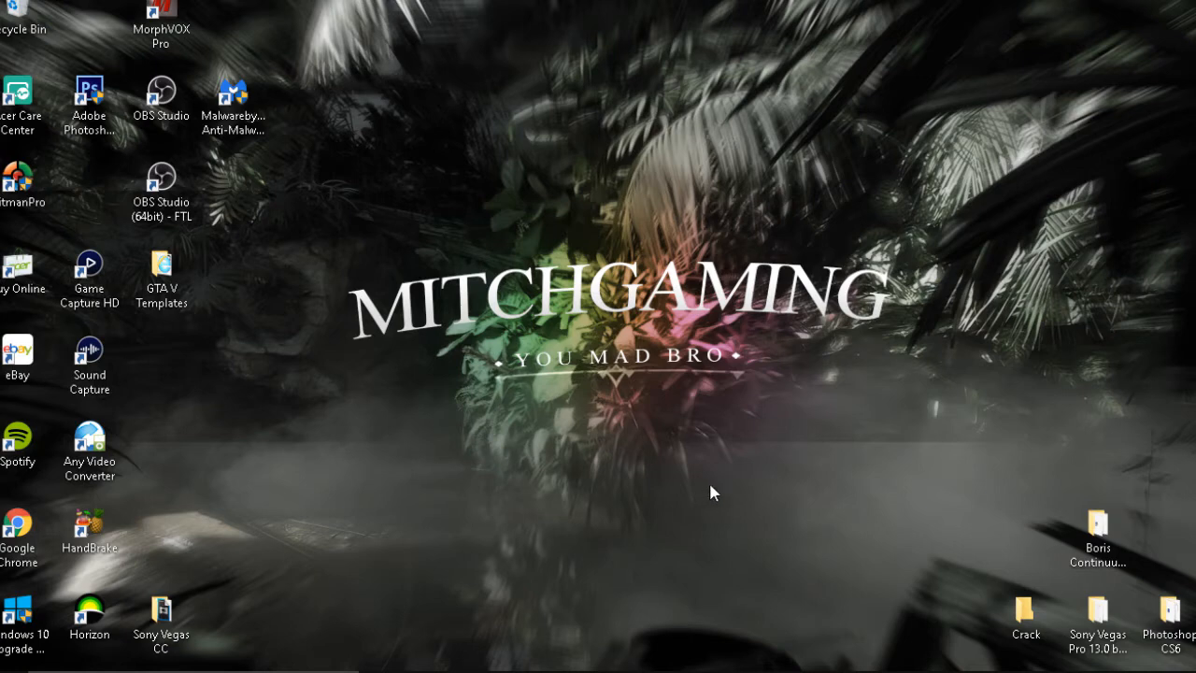
mouse_move(625, 487)
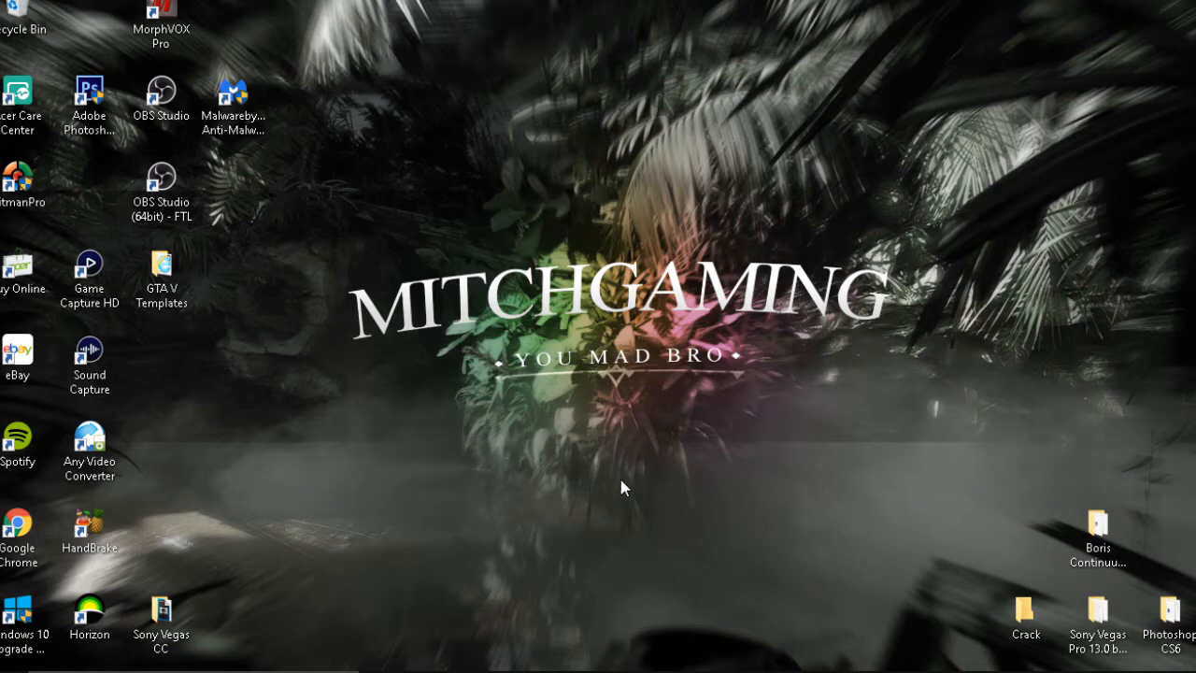
mouse_move(603, 544)
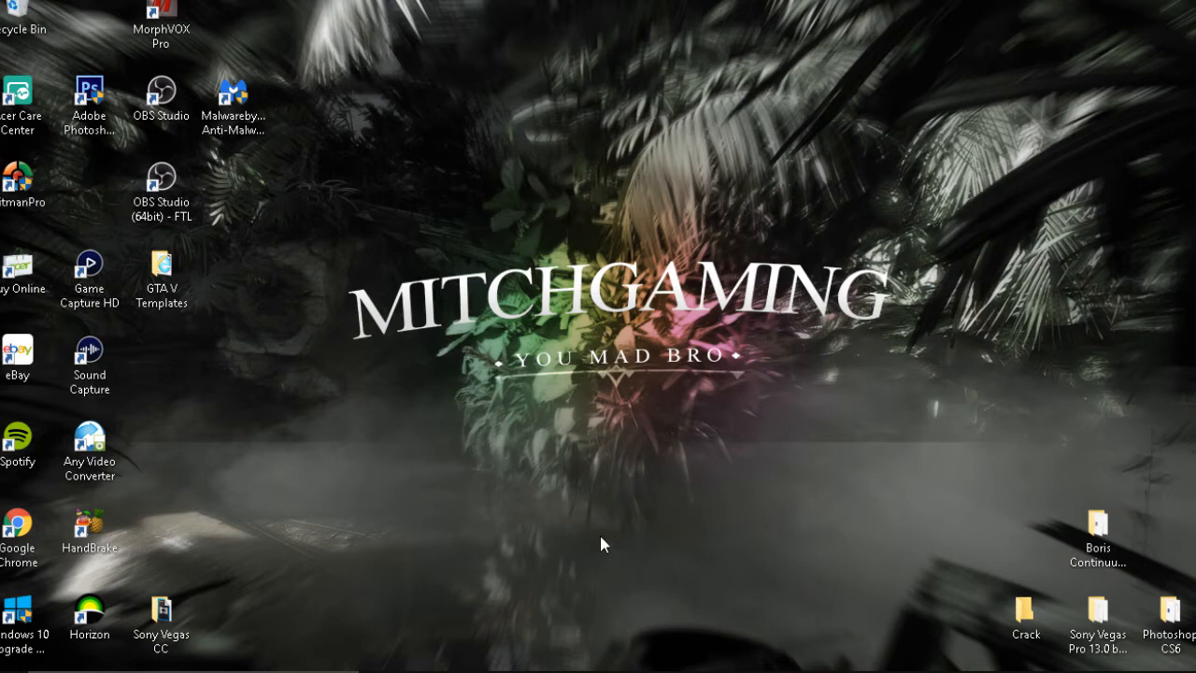
mouse_move(613, 521)
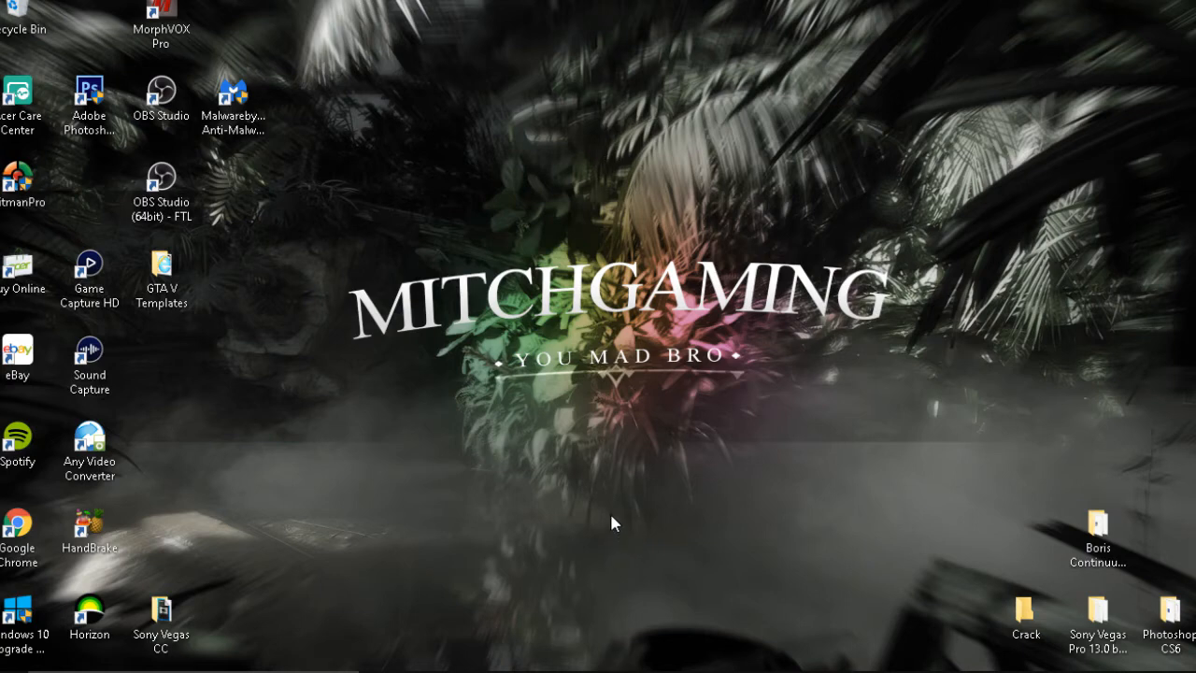
mouse_move(601, 552)
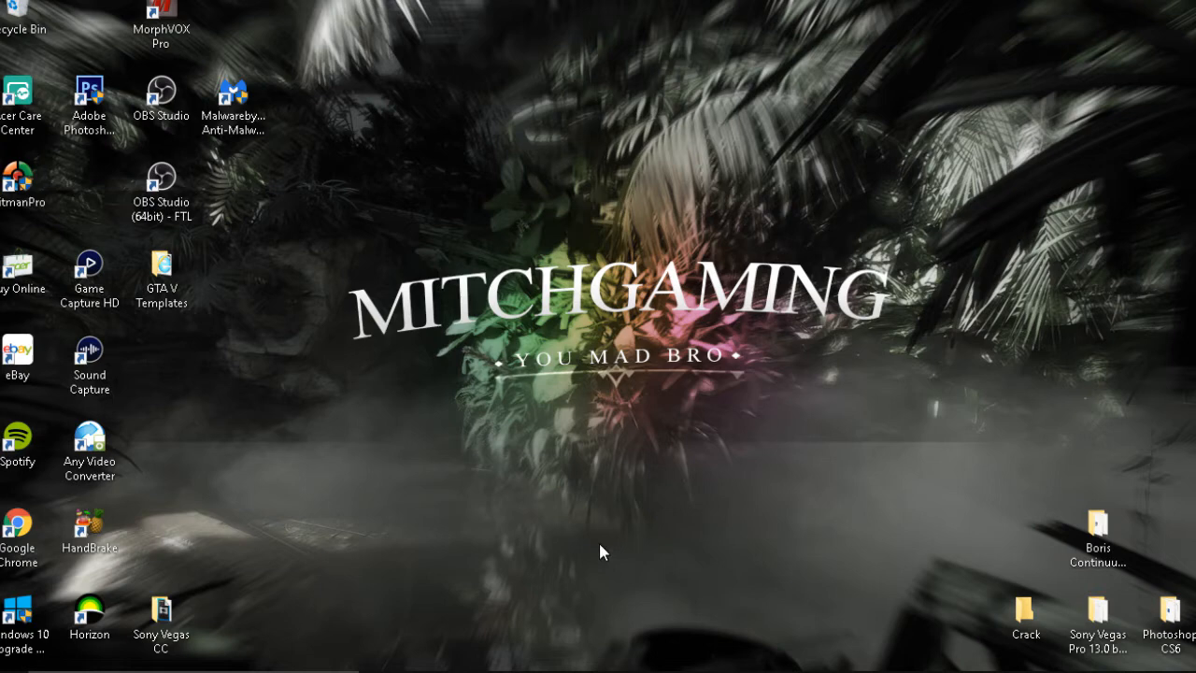
mouse_move(662, 571)
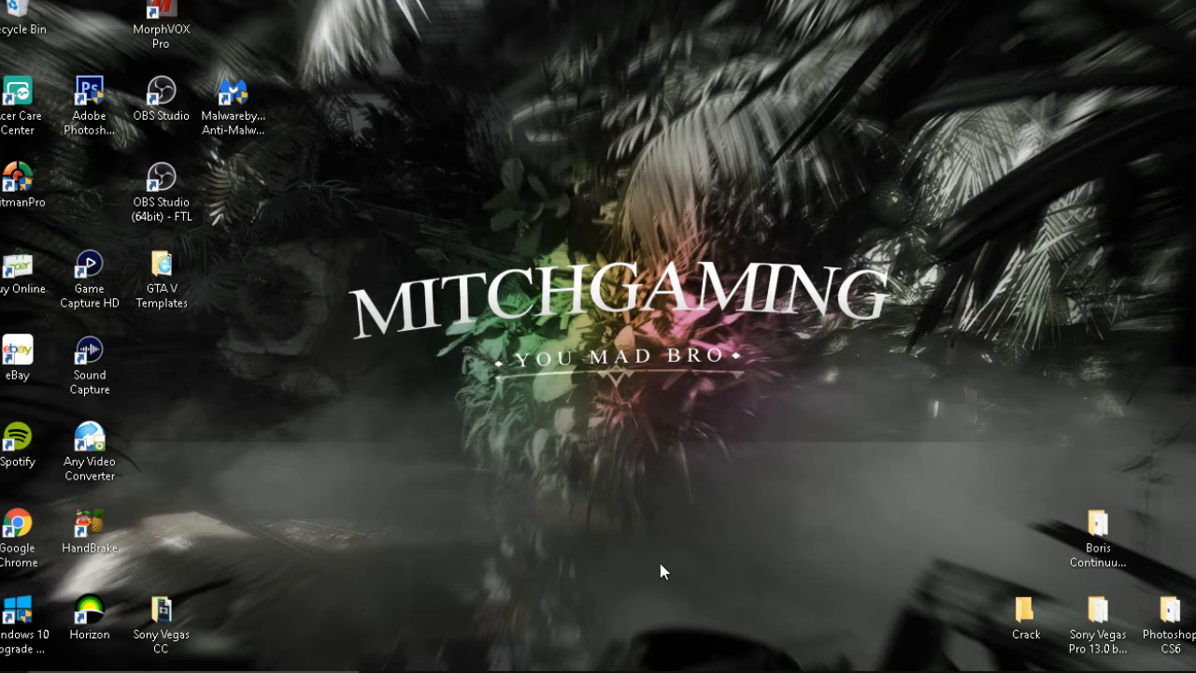
mouse_move(467, 521)
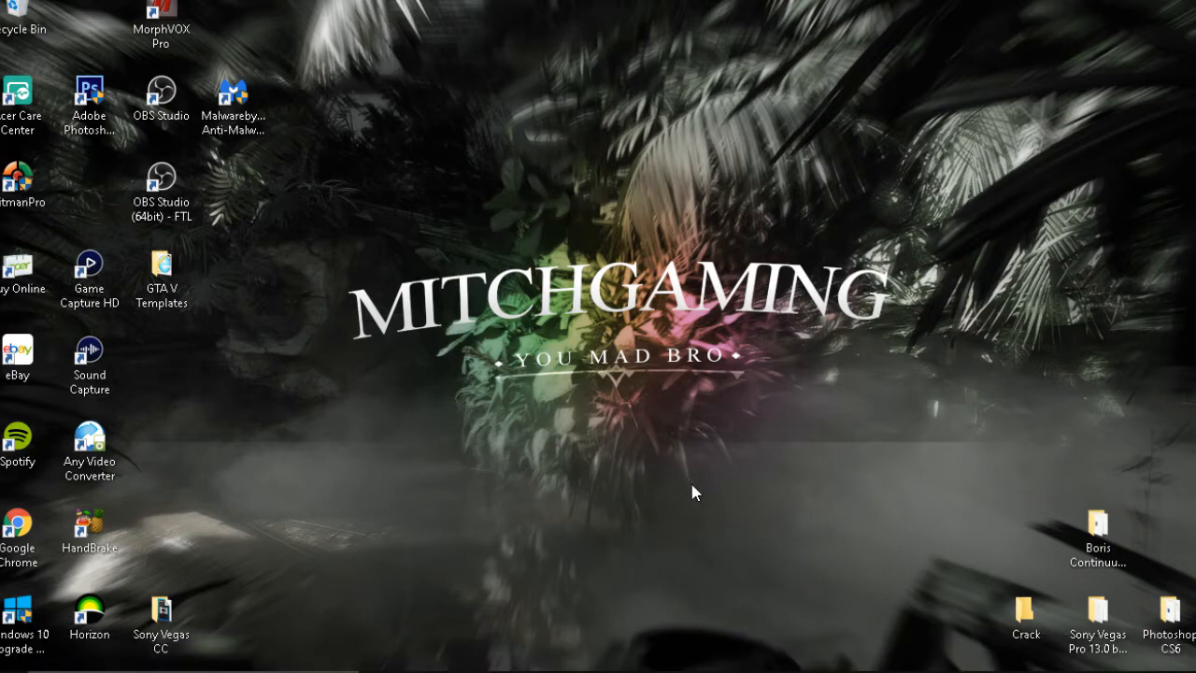
mouse_move(416, 510)
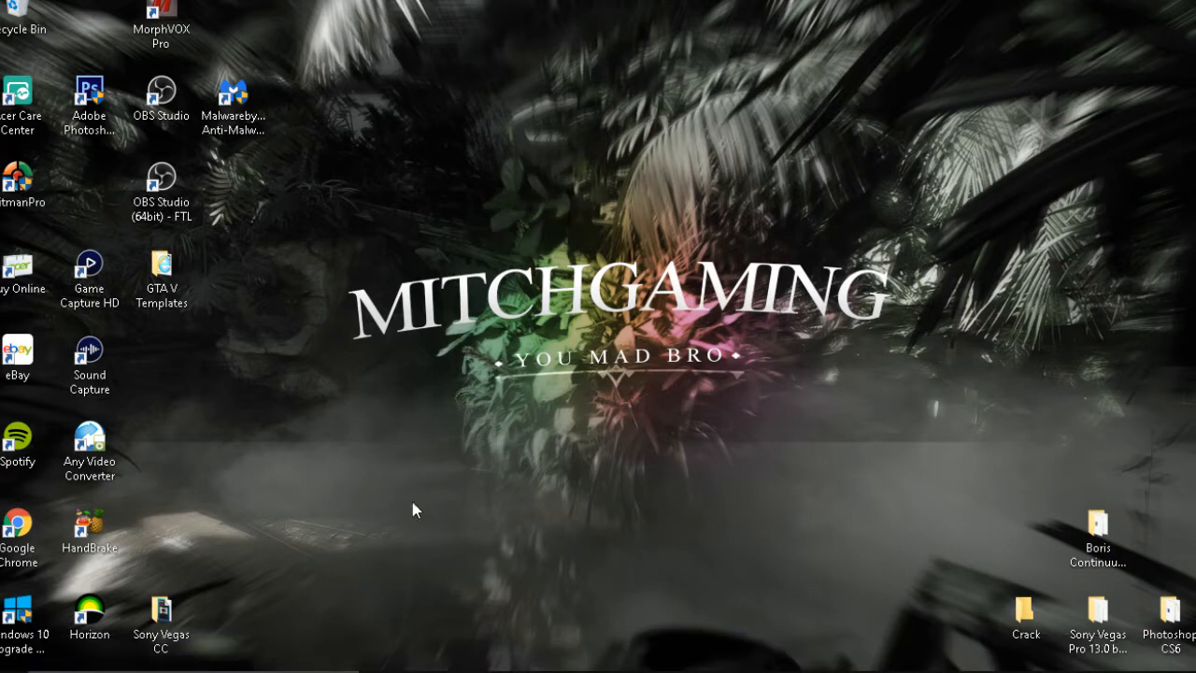
mouse_move(500, 454)
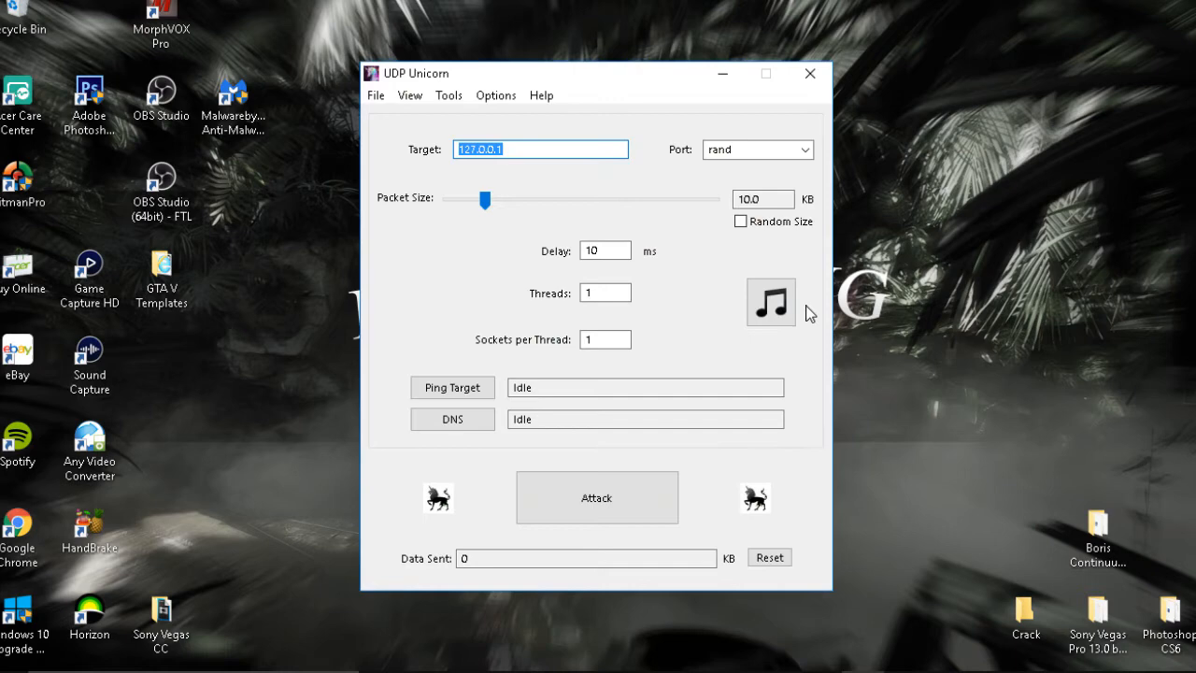
mouse_move(531, 170)
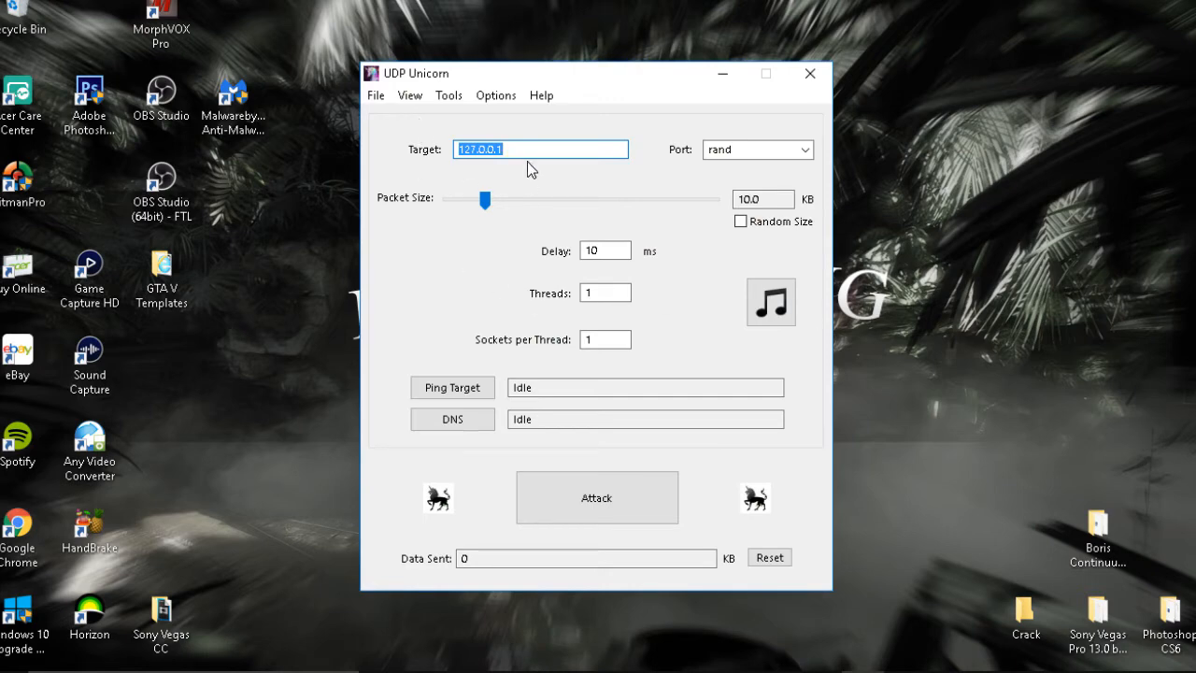
mouse_move(505, 226)
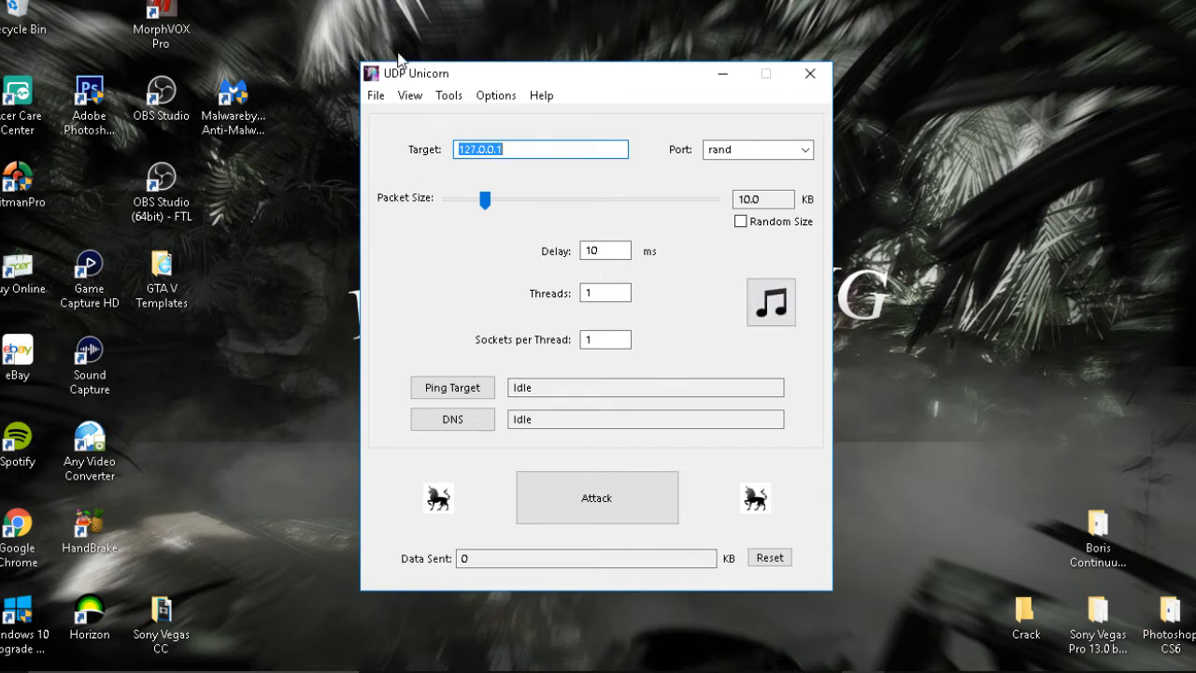
- Launch UDP Unicorn to show its attack window with default settings
left_click(409, 95)
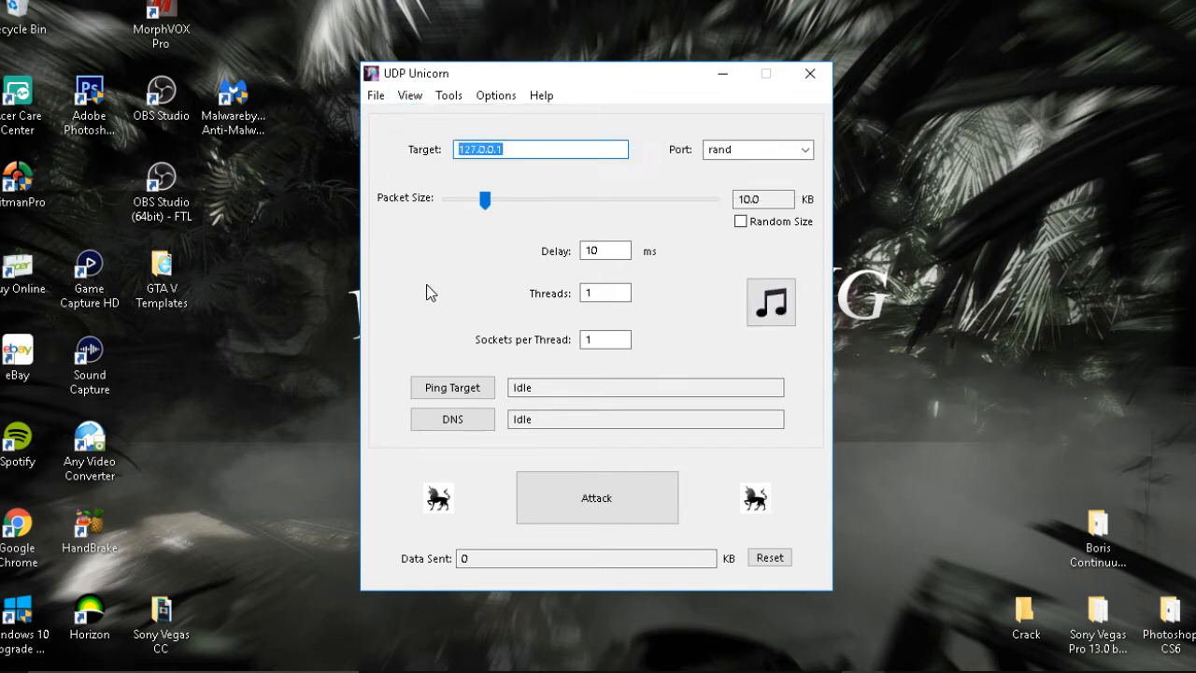
mouse_move(533, 166)
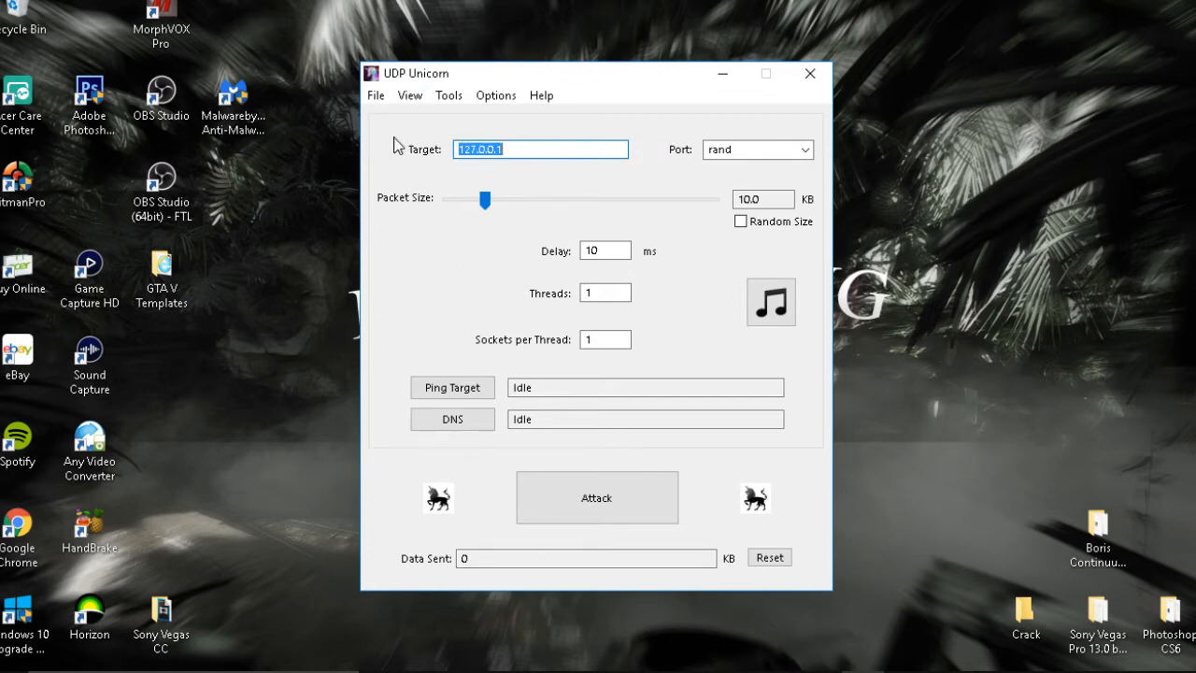
mouse_move(527, 156)
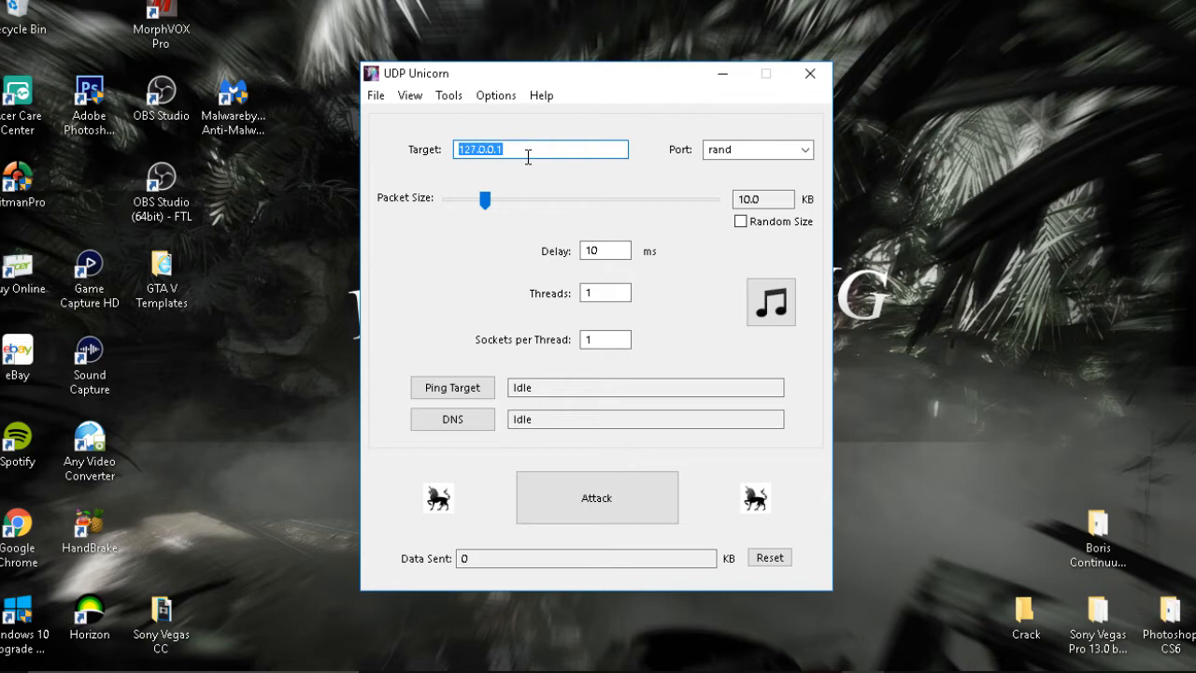
- Enter 27.27.27.27 as the target address in place of 127.0.0.1
type("27")
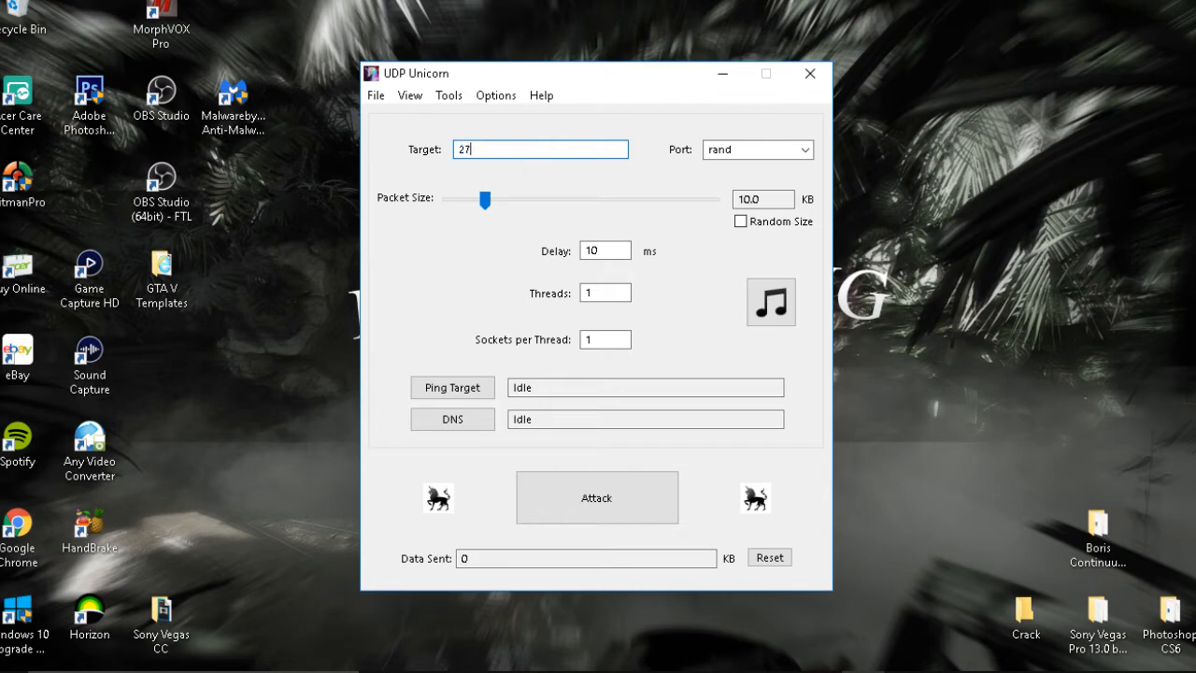
type(".27.")
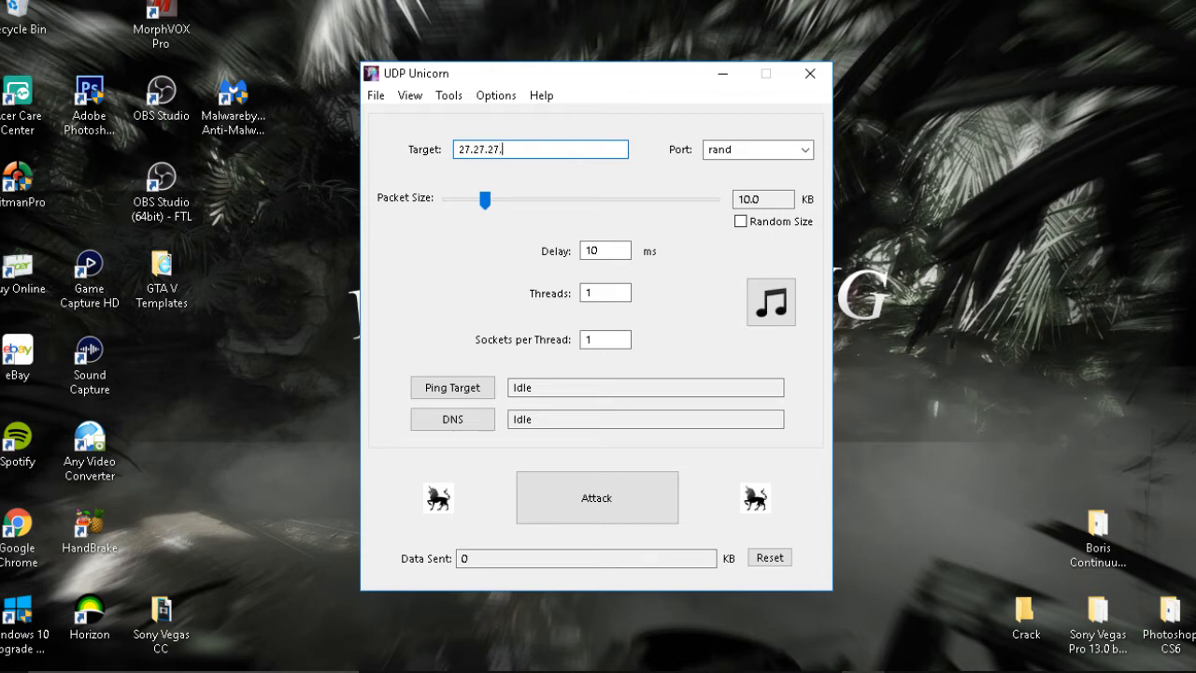
type("27")
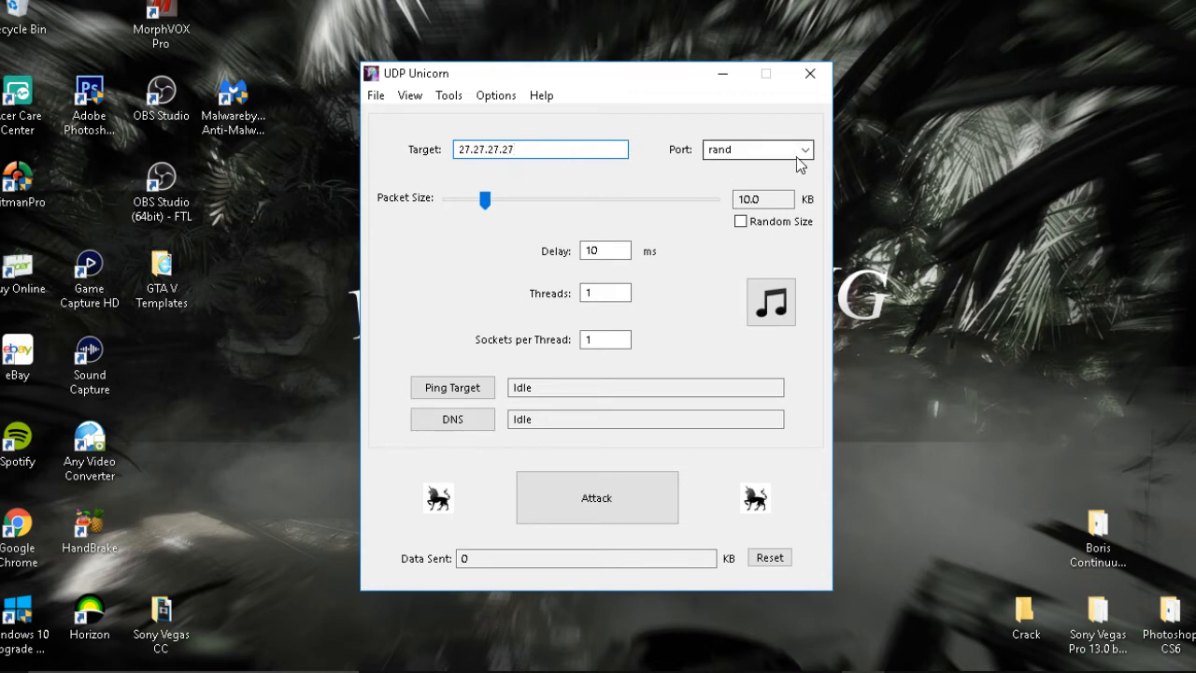
mouse_move(806, 150)
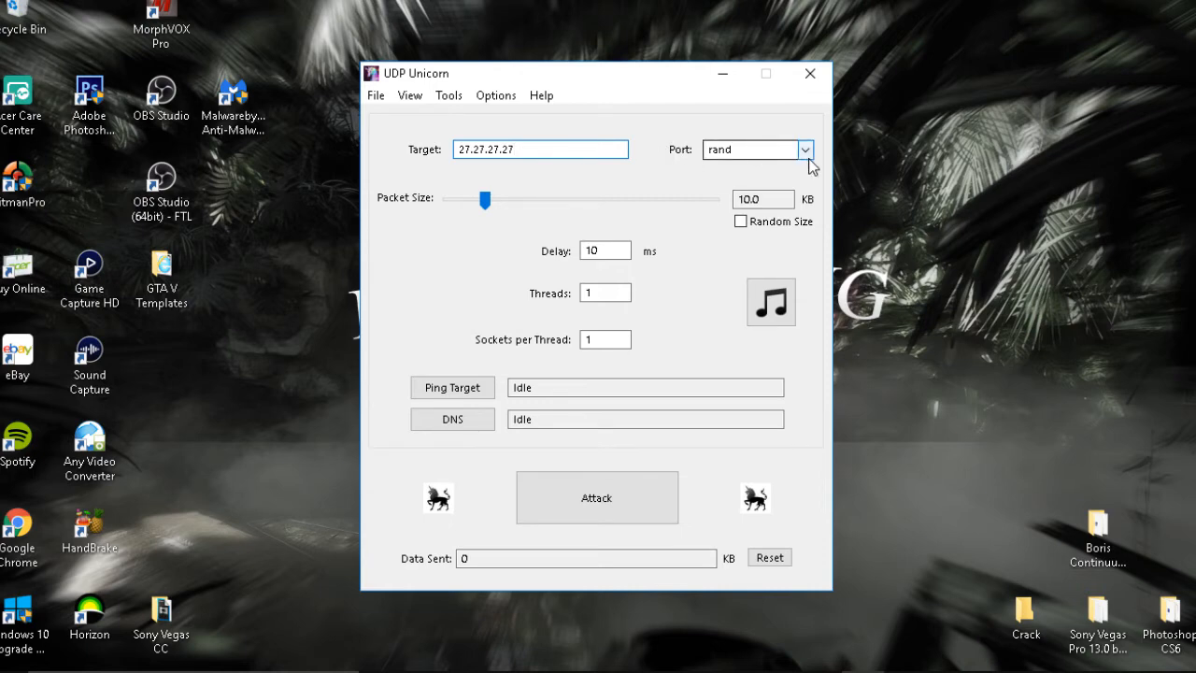
- Choose Call of Duty from the preset port list
left_click(803, 150)
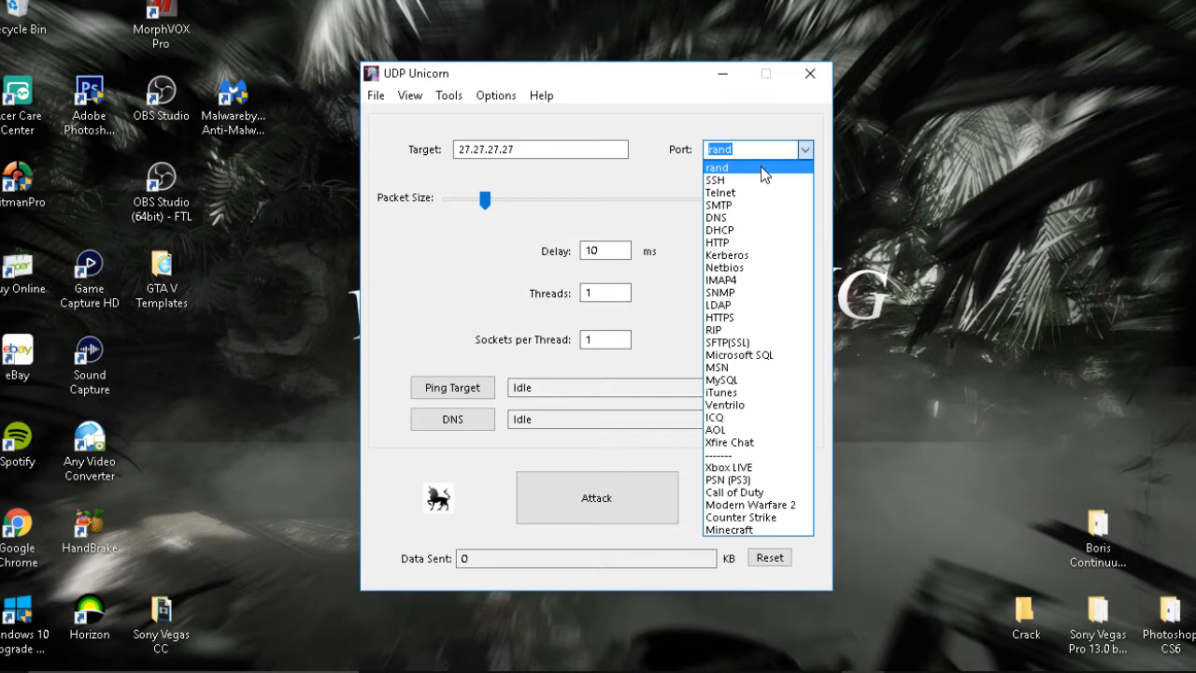
mouse_move(755, 329)
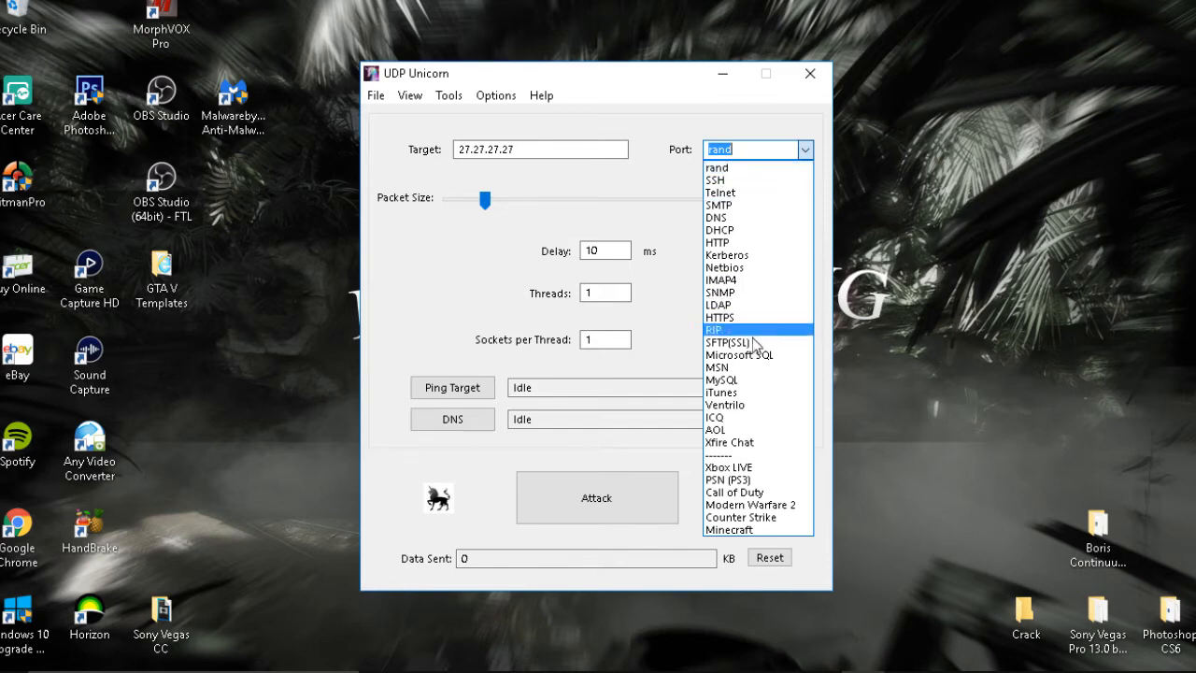
mouse_move(739, 492)
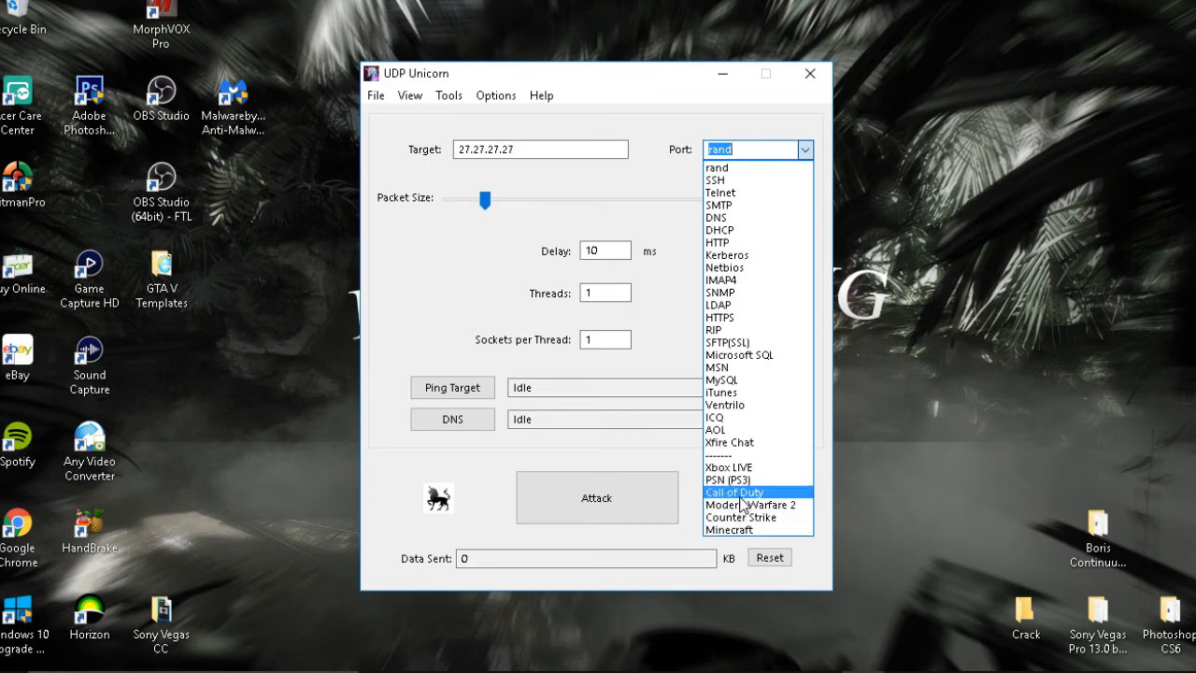
left_click(734, 493)
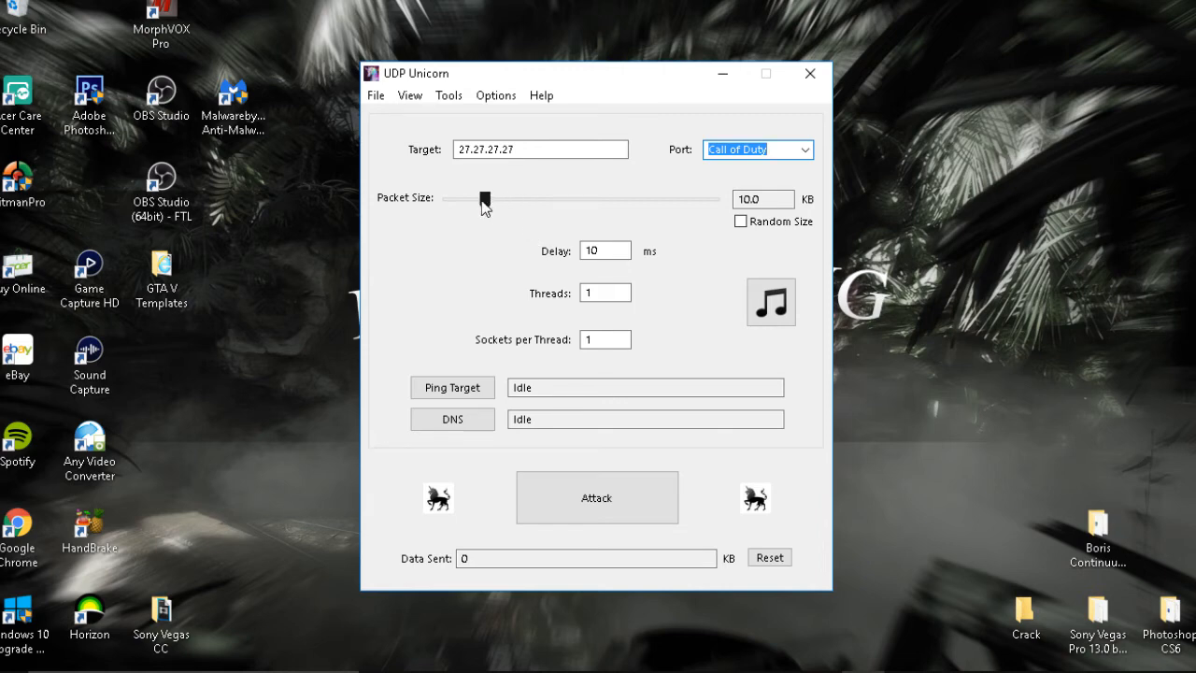
left_click_drag(484, 200, 472, 200)
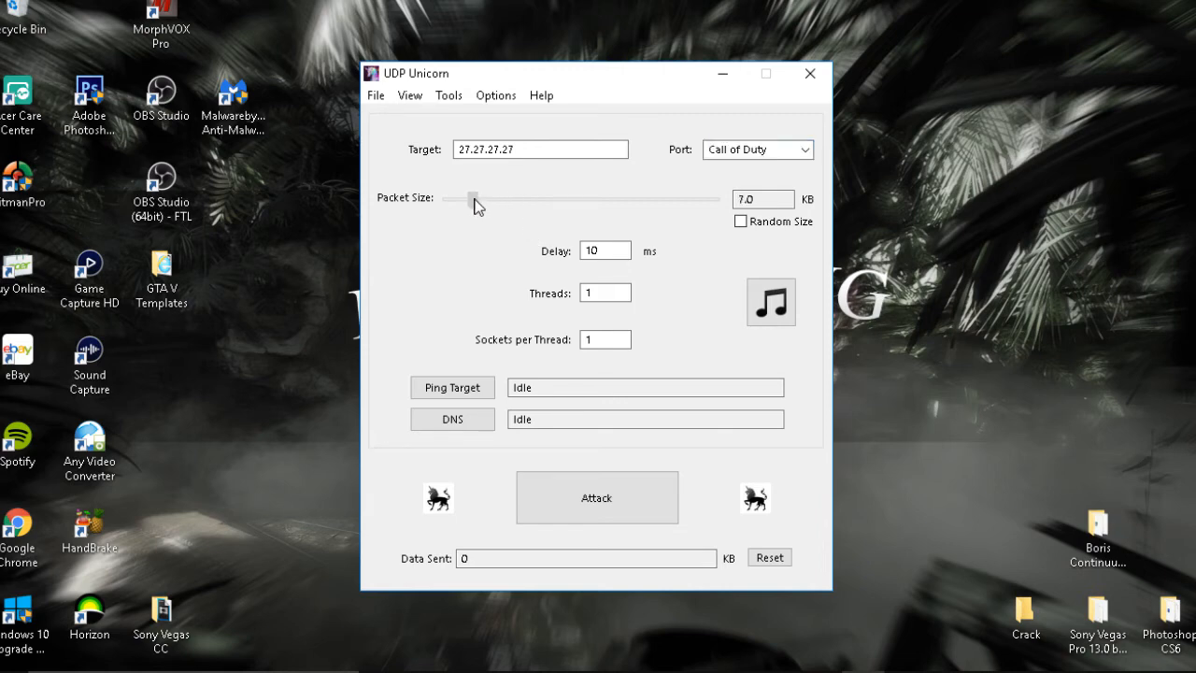
left_click_drag(473, 198, 481, 198)
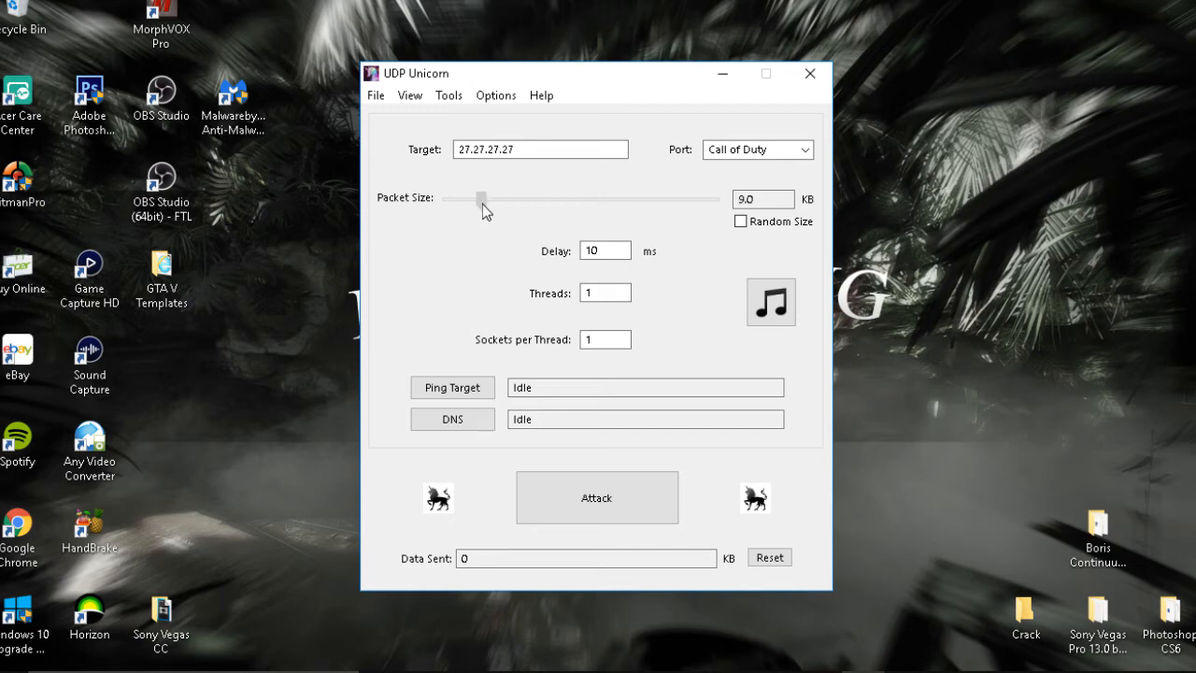
left_click_drag(480, 199, 483, 199)
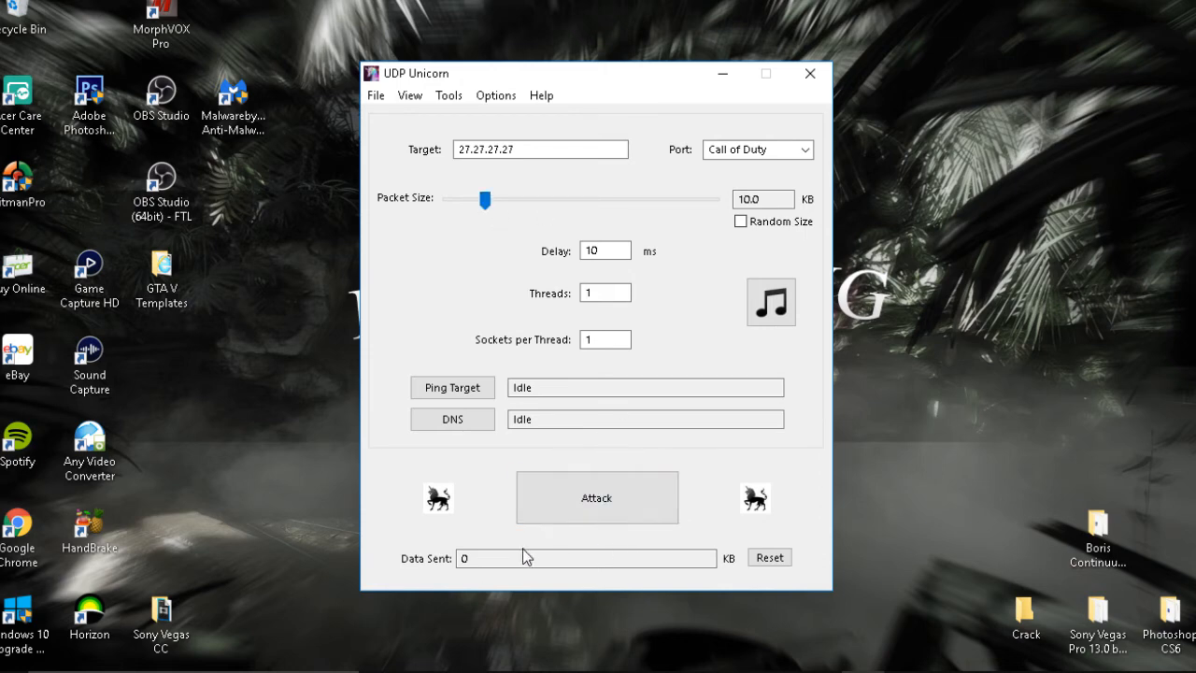
mouse_move(443, 551)
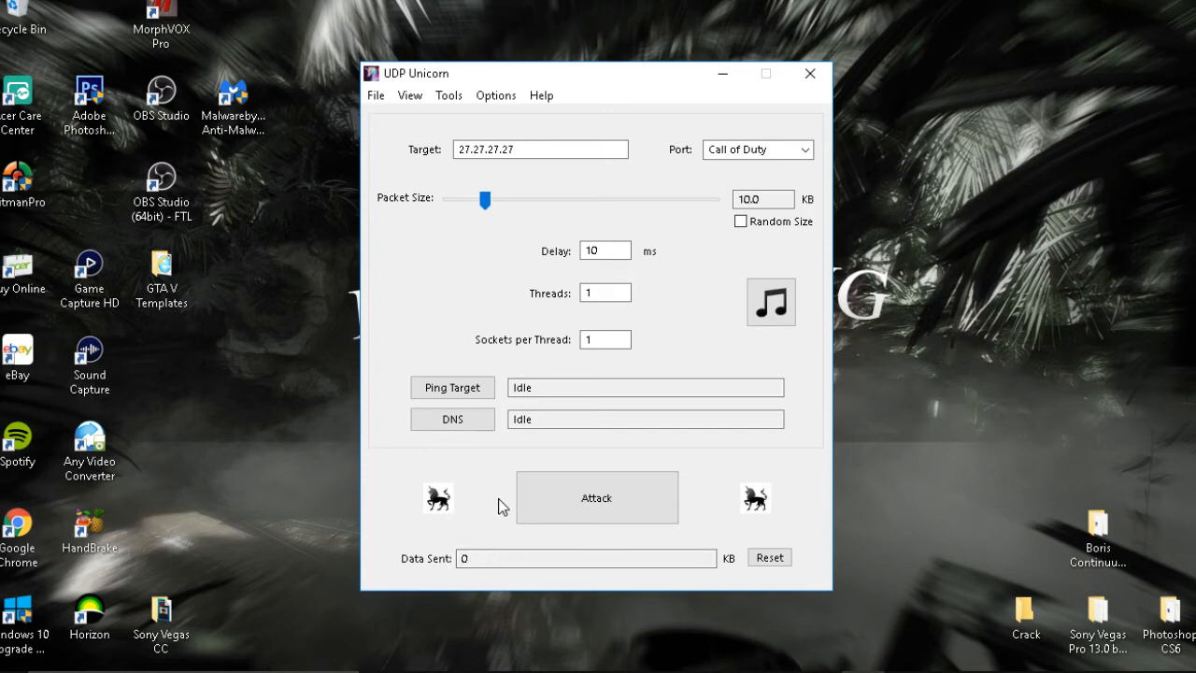
mouse_move(497, 491)
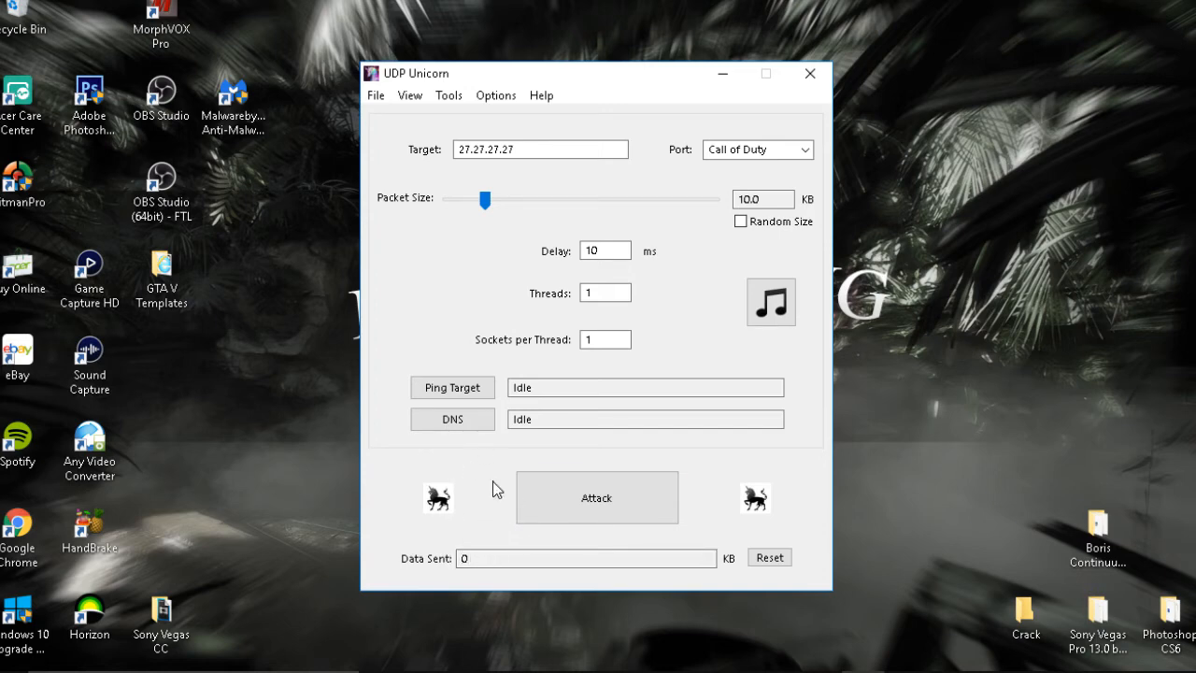
mouse_move(547, 386)
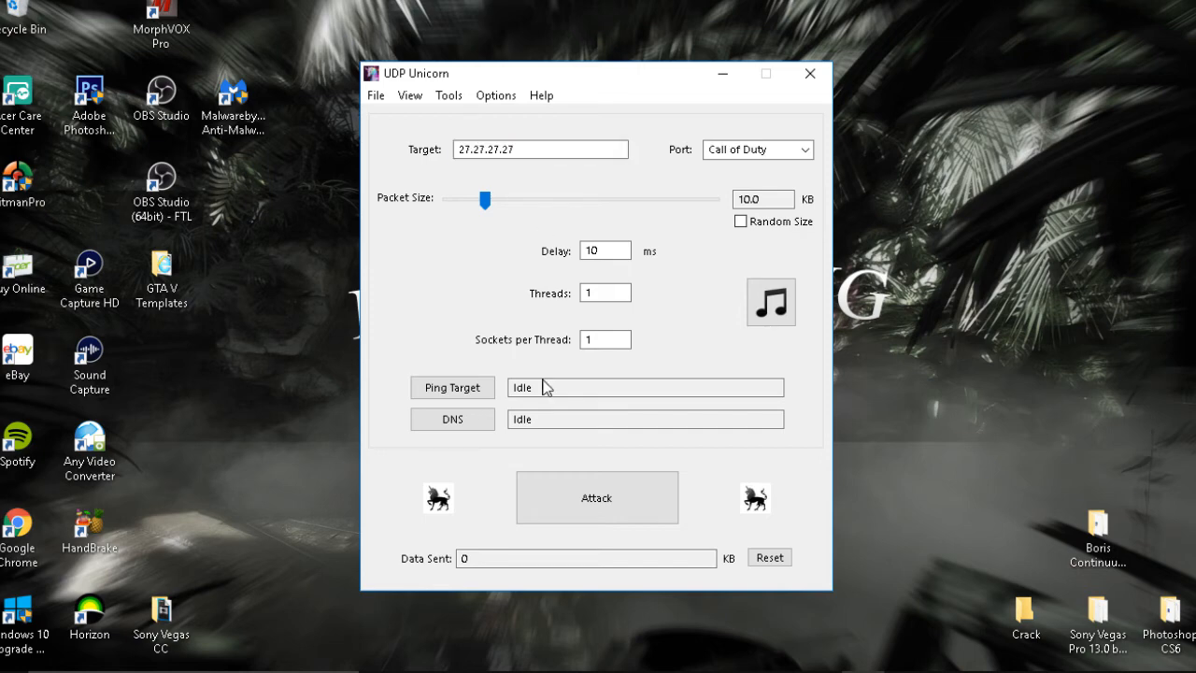
mouse_move(565, 252)
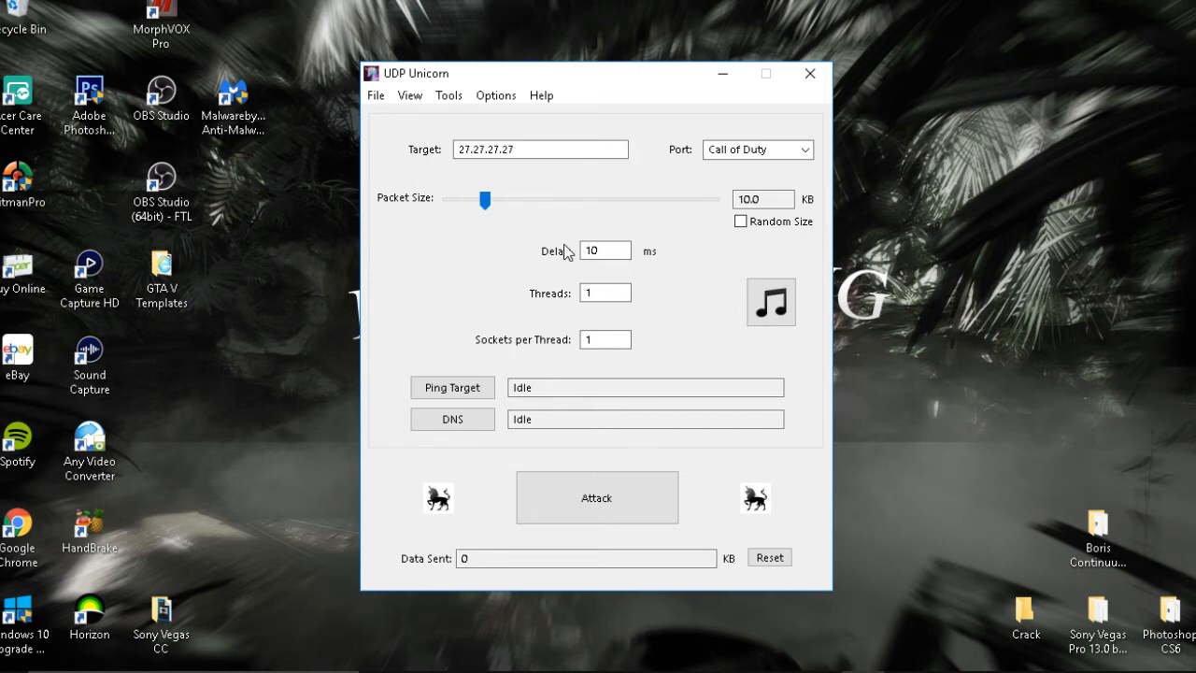
mouse_move(645, 333)
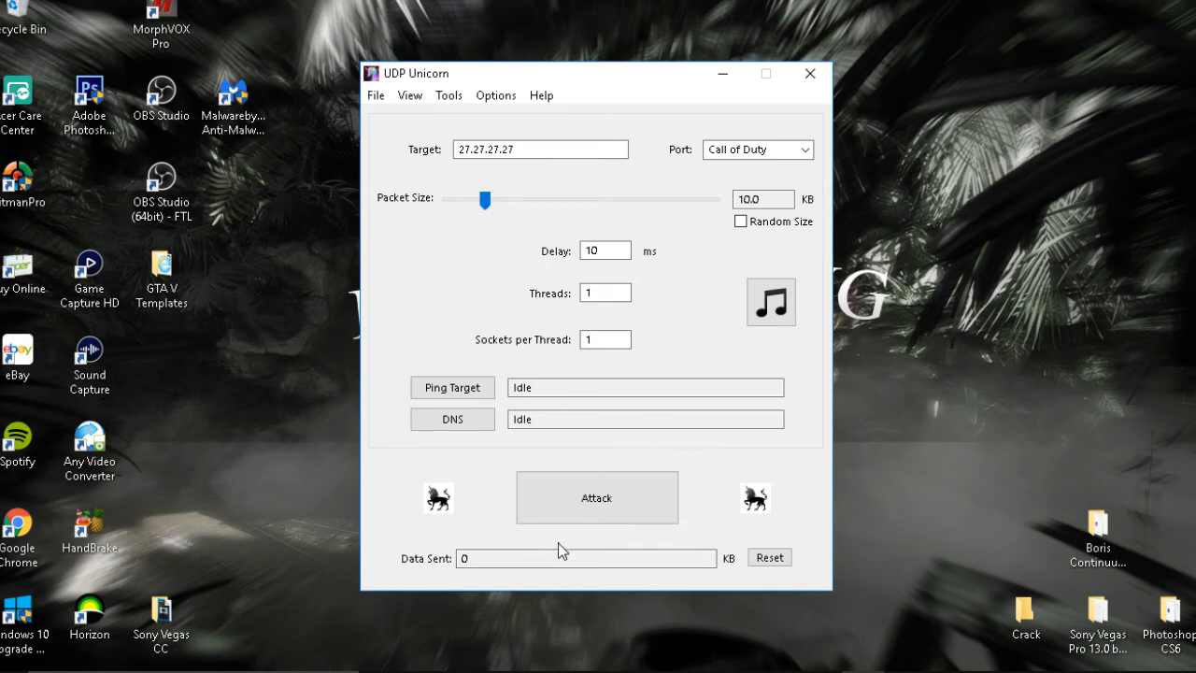
mouse_move(509, 542)
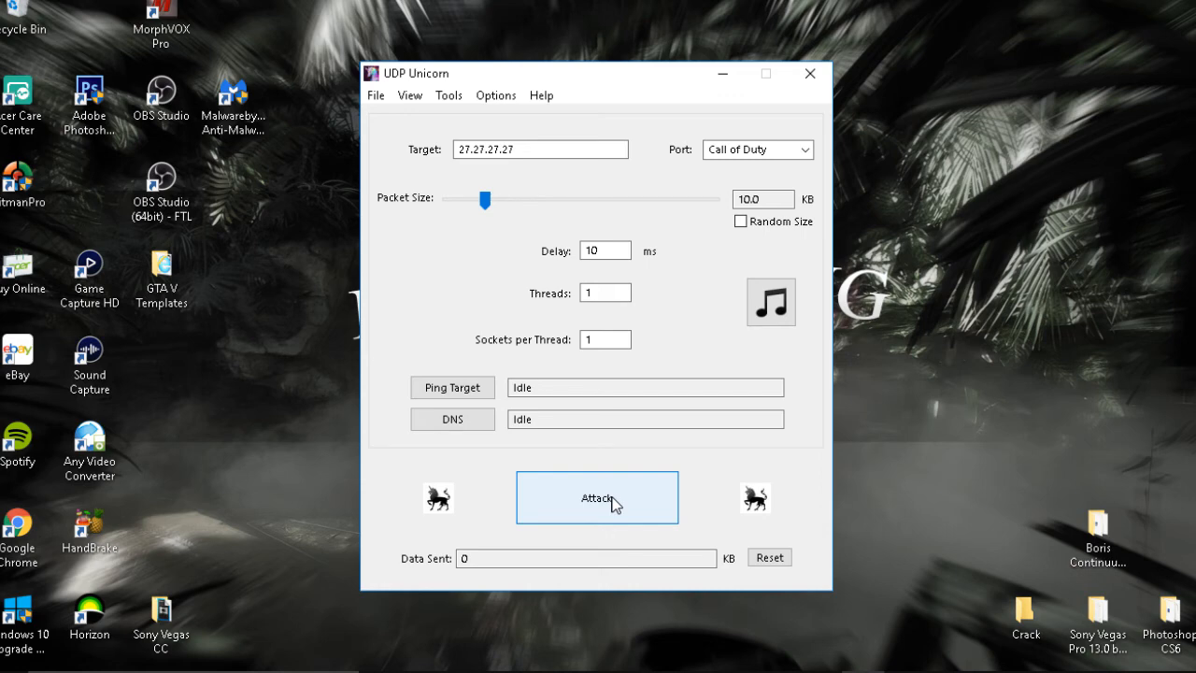
- Start the attack on 27.27.27.27, stop it, and reset Data Sent to 0
left_click(596, 496)
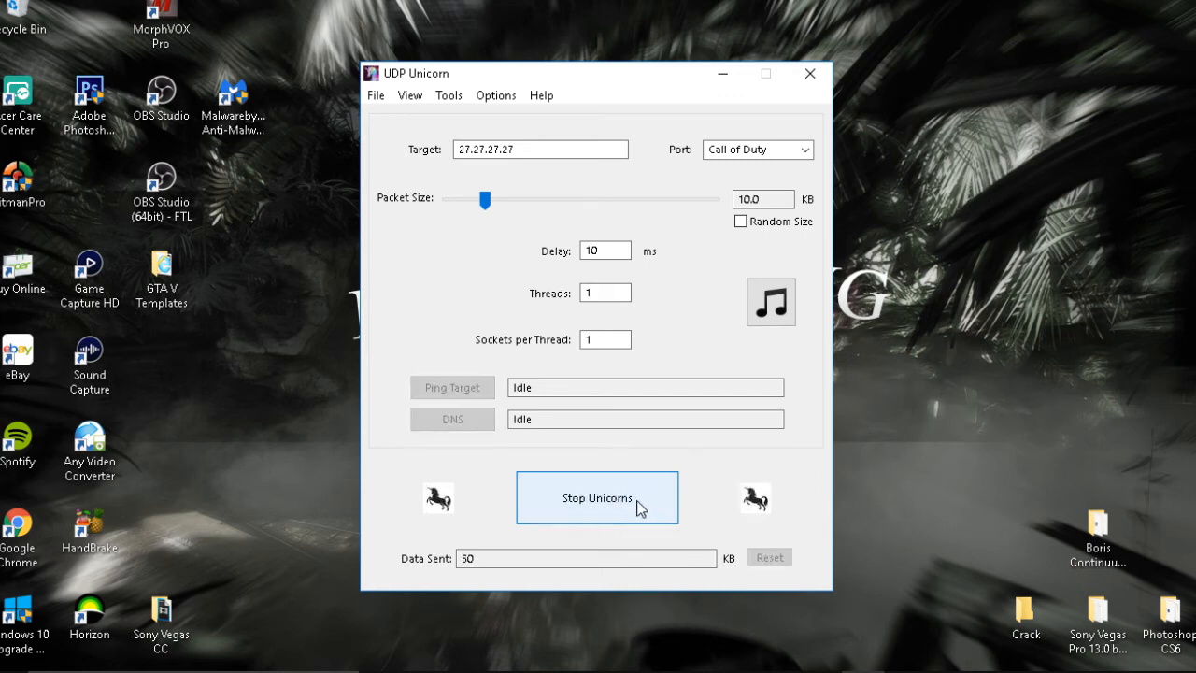
left_click(596, 497)
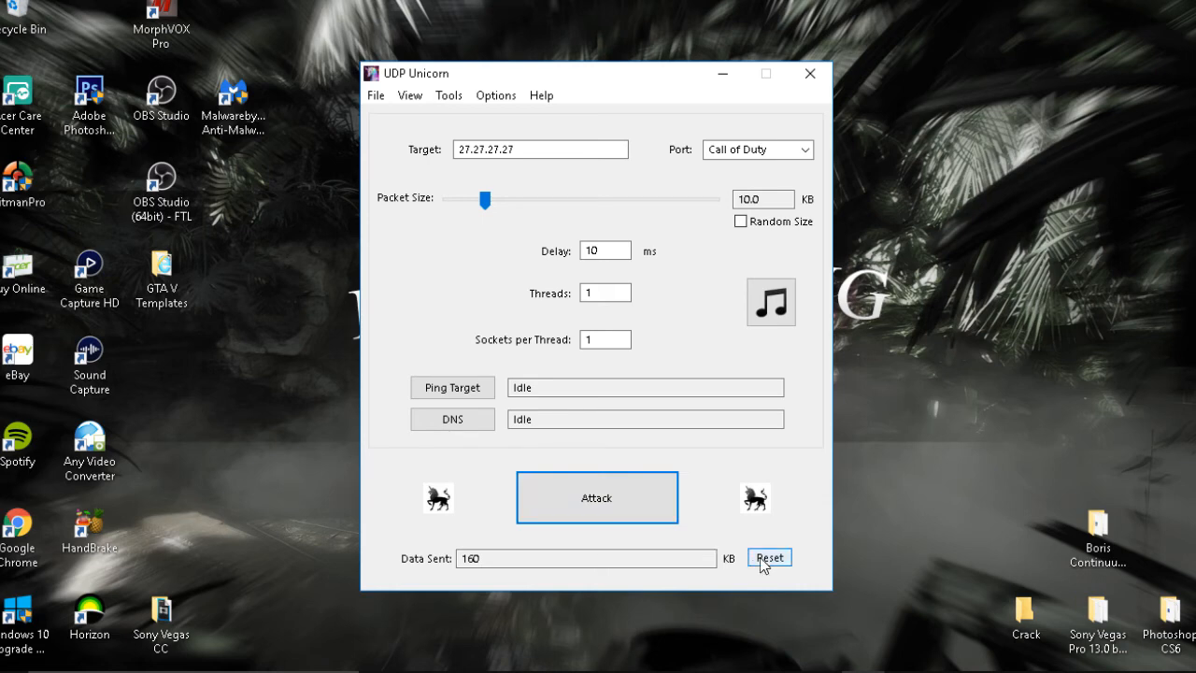
left_click(769, 556)
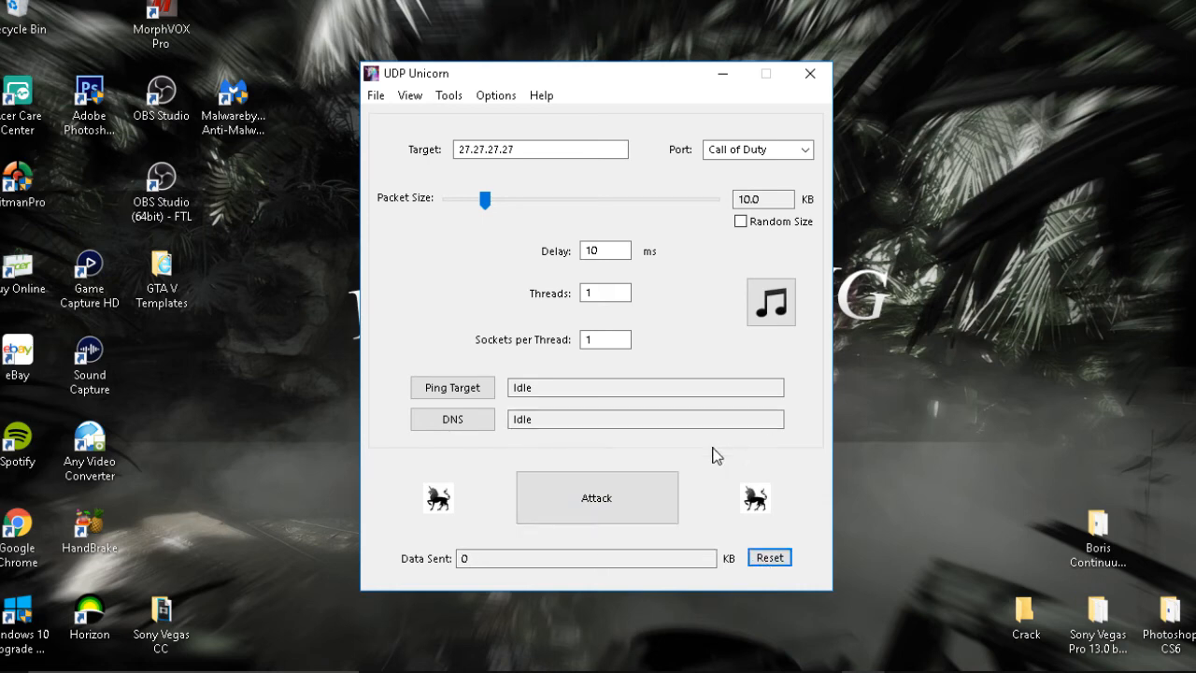
mouse_move(719, 301)
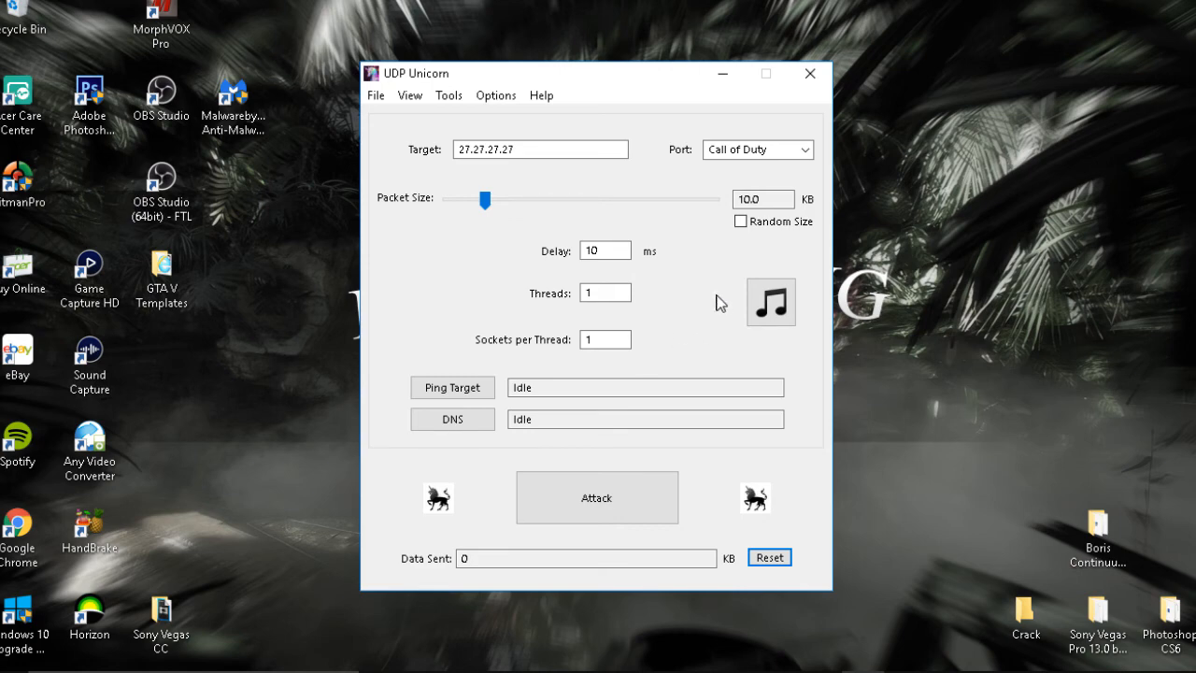
mouse_move(810, 420)
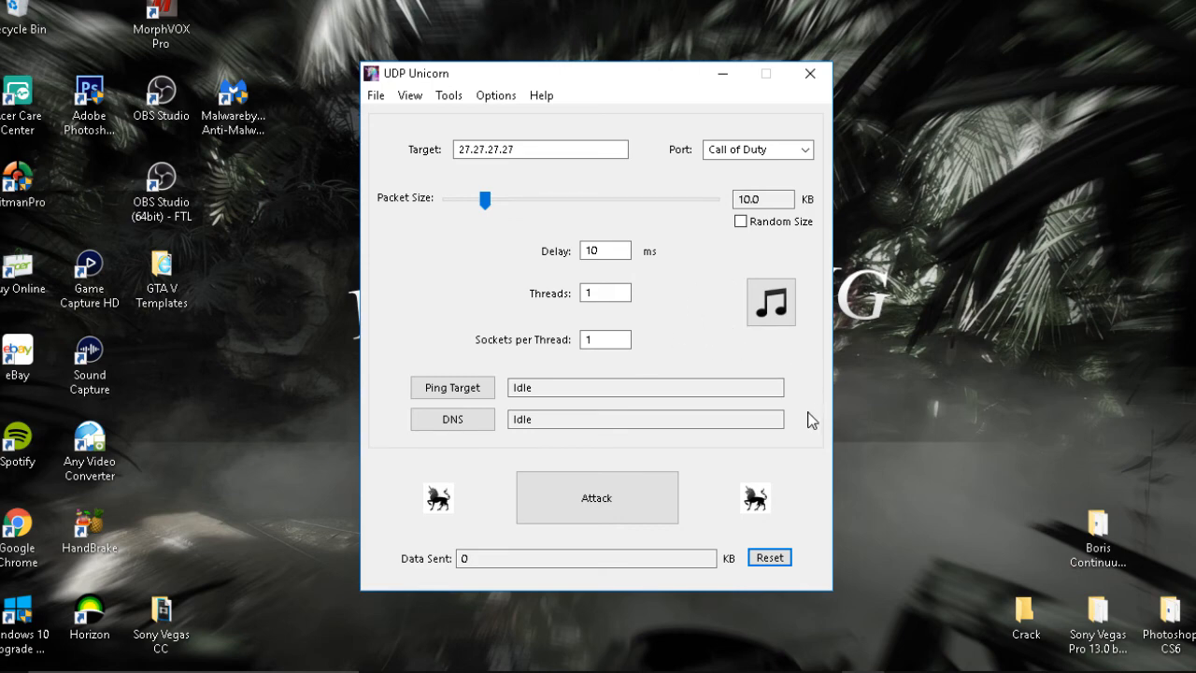
mouse_move(782, 473)
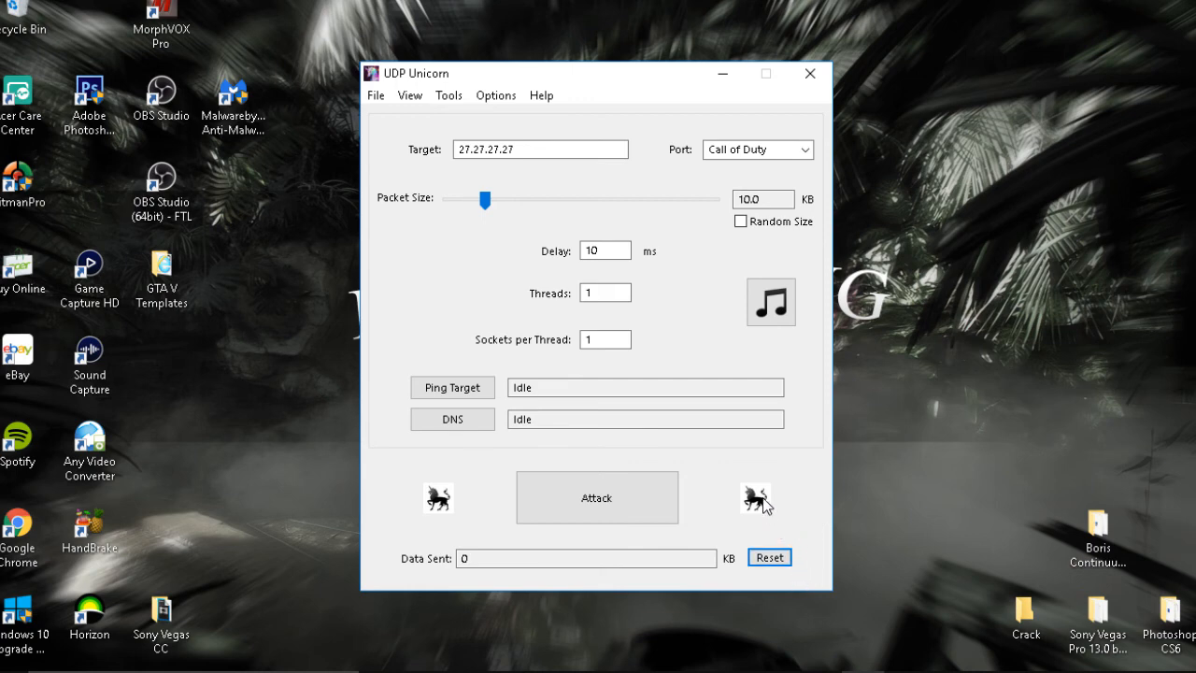
mouse_move(514, 461)
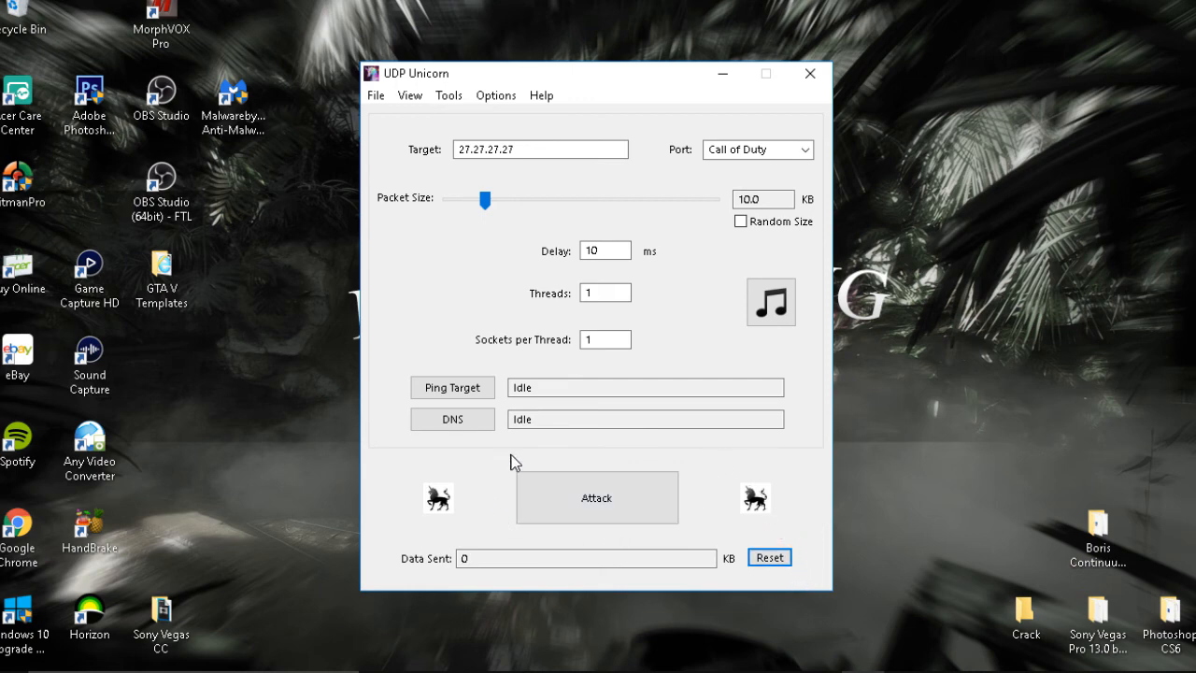
mouse_move(781, 469)
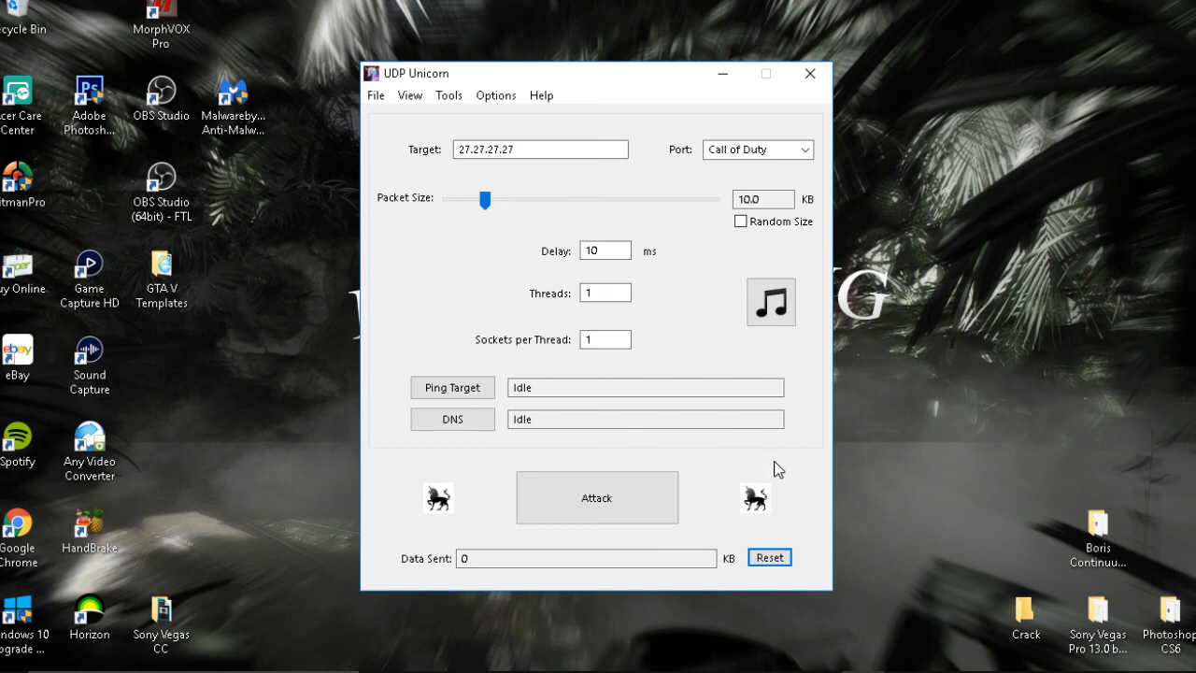
mouse_move(712, 452)
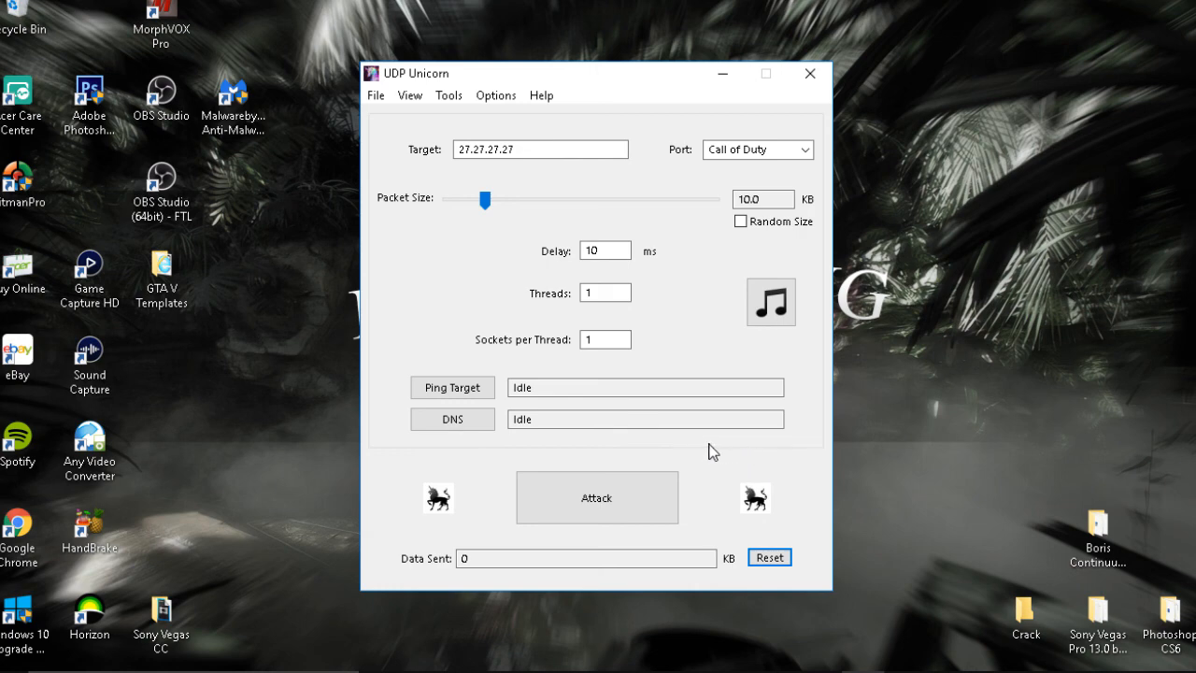
mouse_move(667, 541)
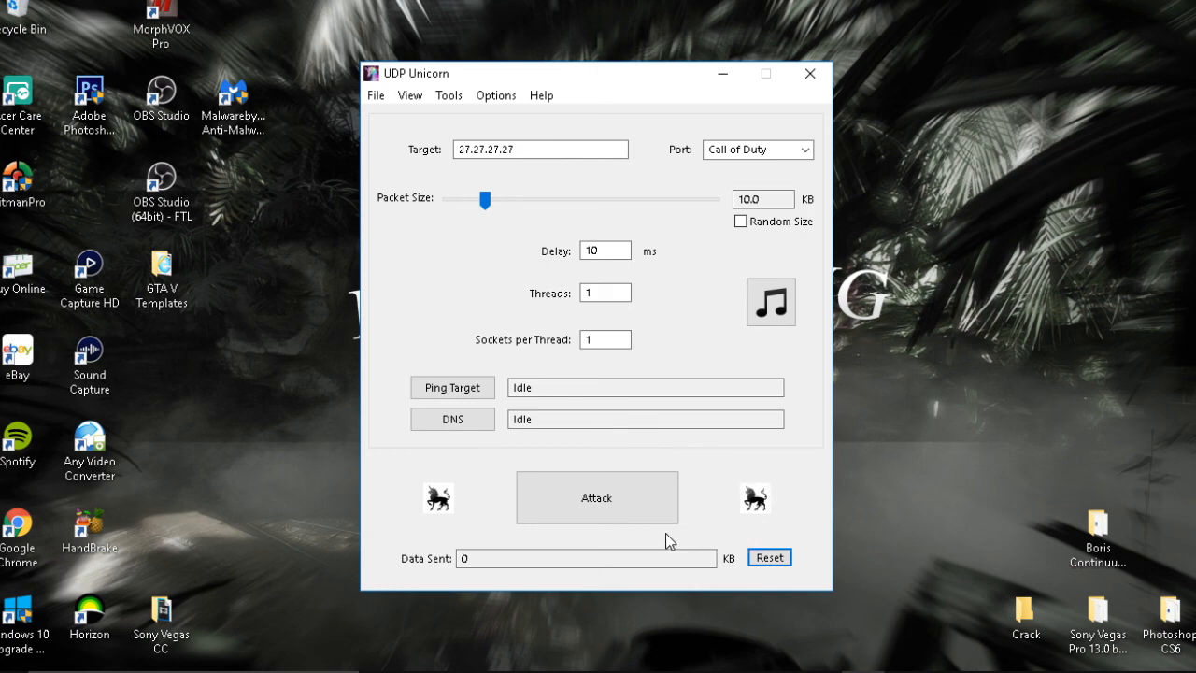
mouse_move(537, 459)
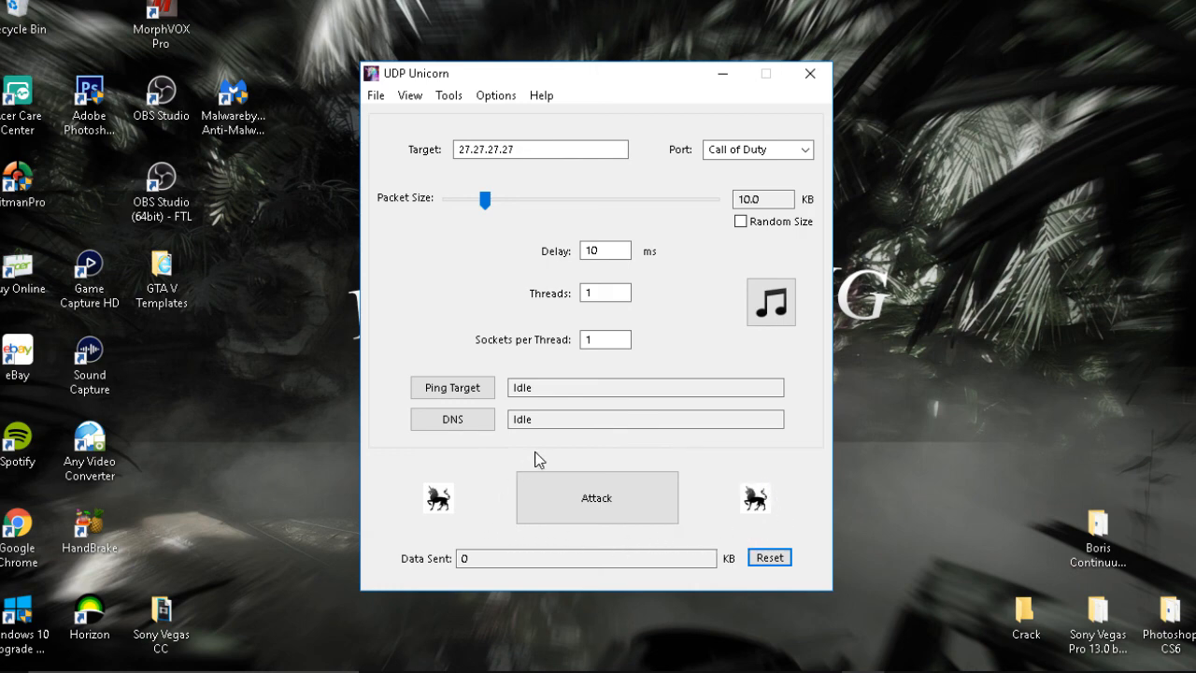
mouse_move(608, 466)
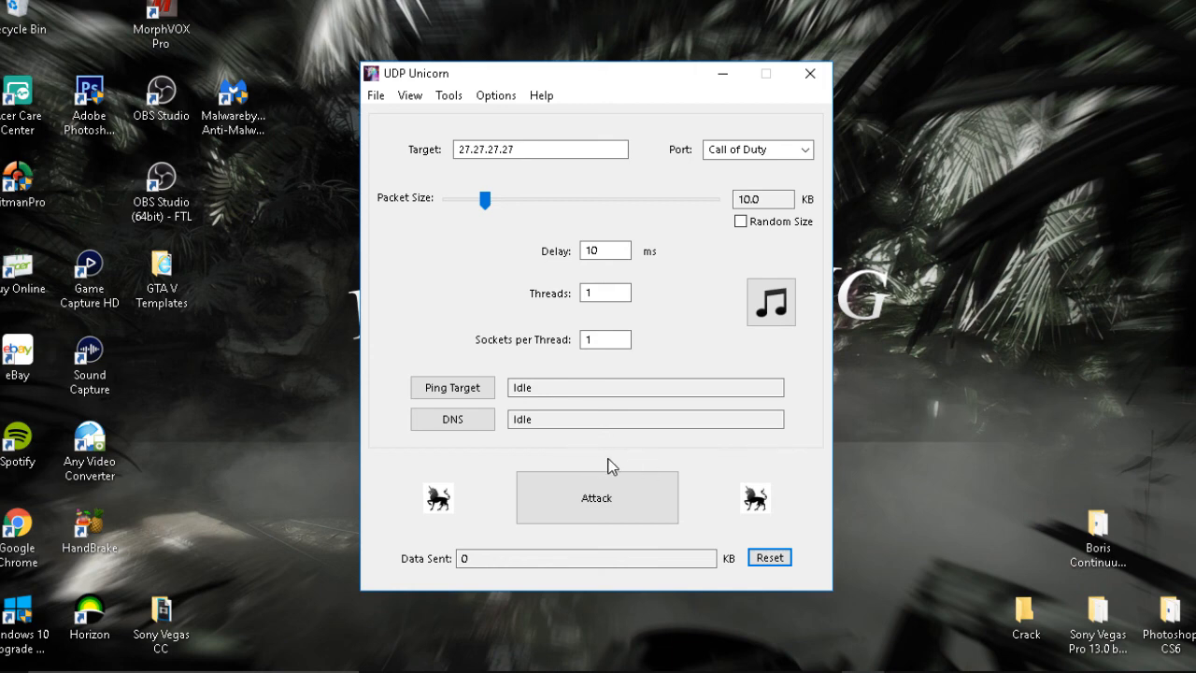
mouse_move(781, 470)
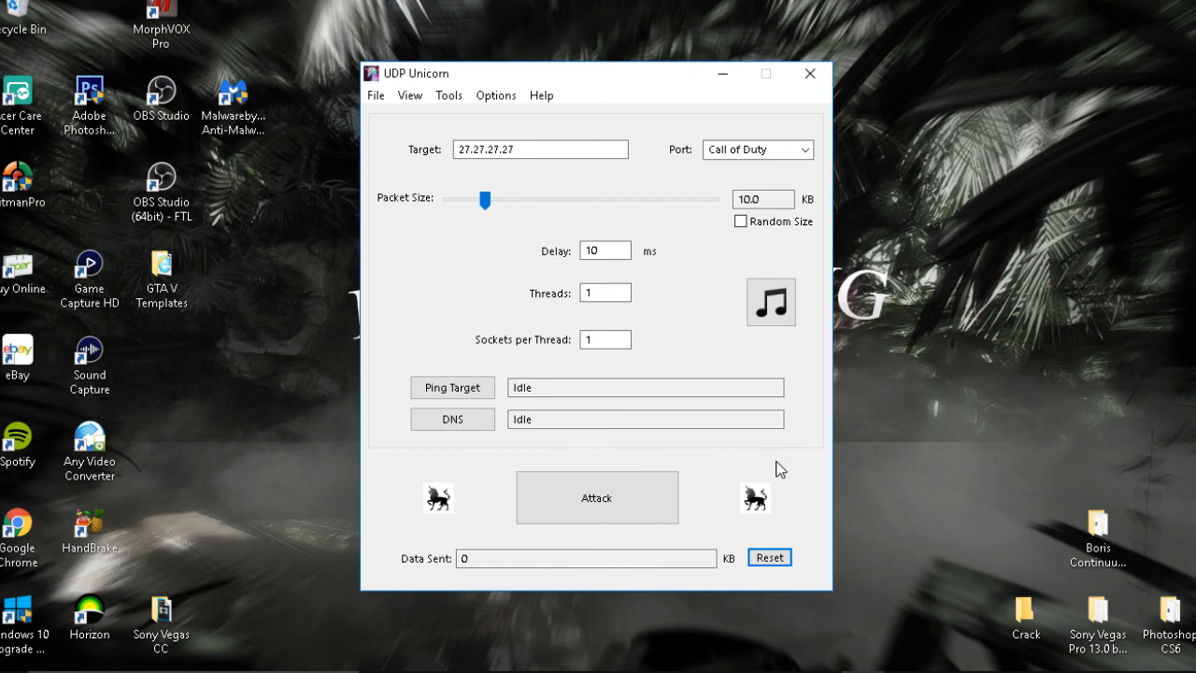